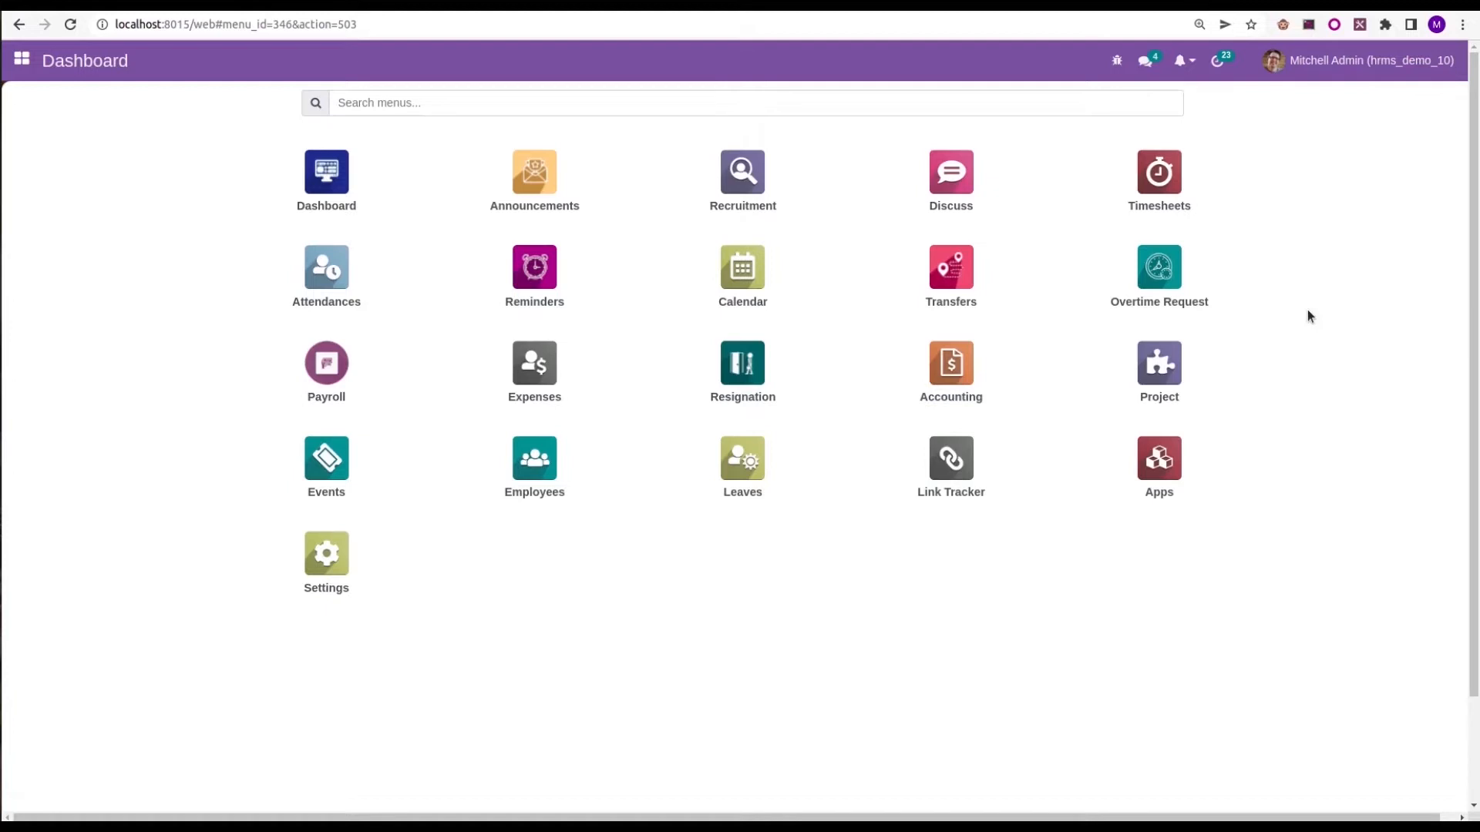
mouse_move(1332, 216)
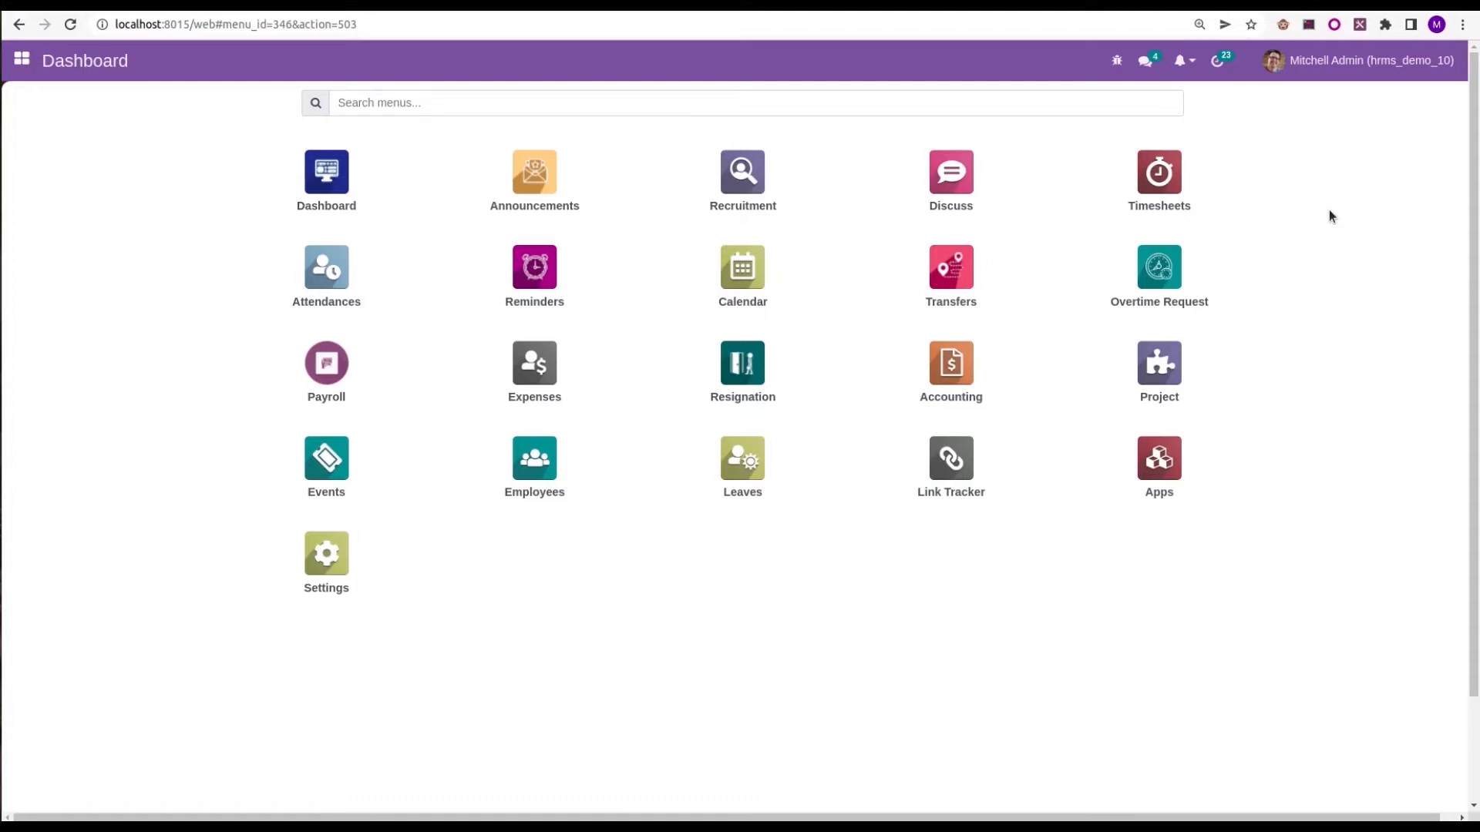
mouse_move(1181, 457)
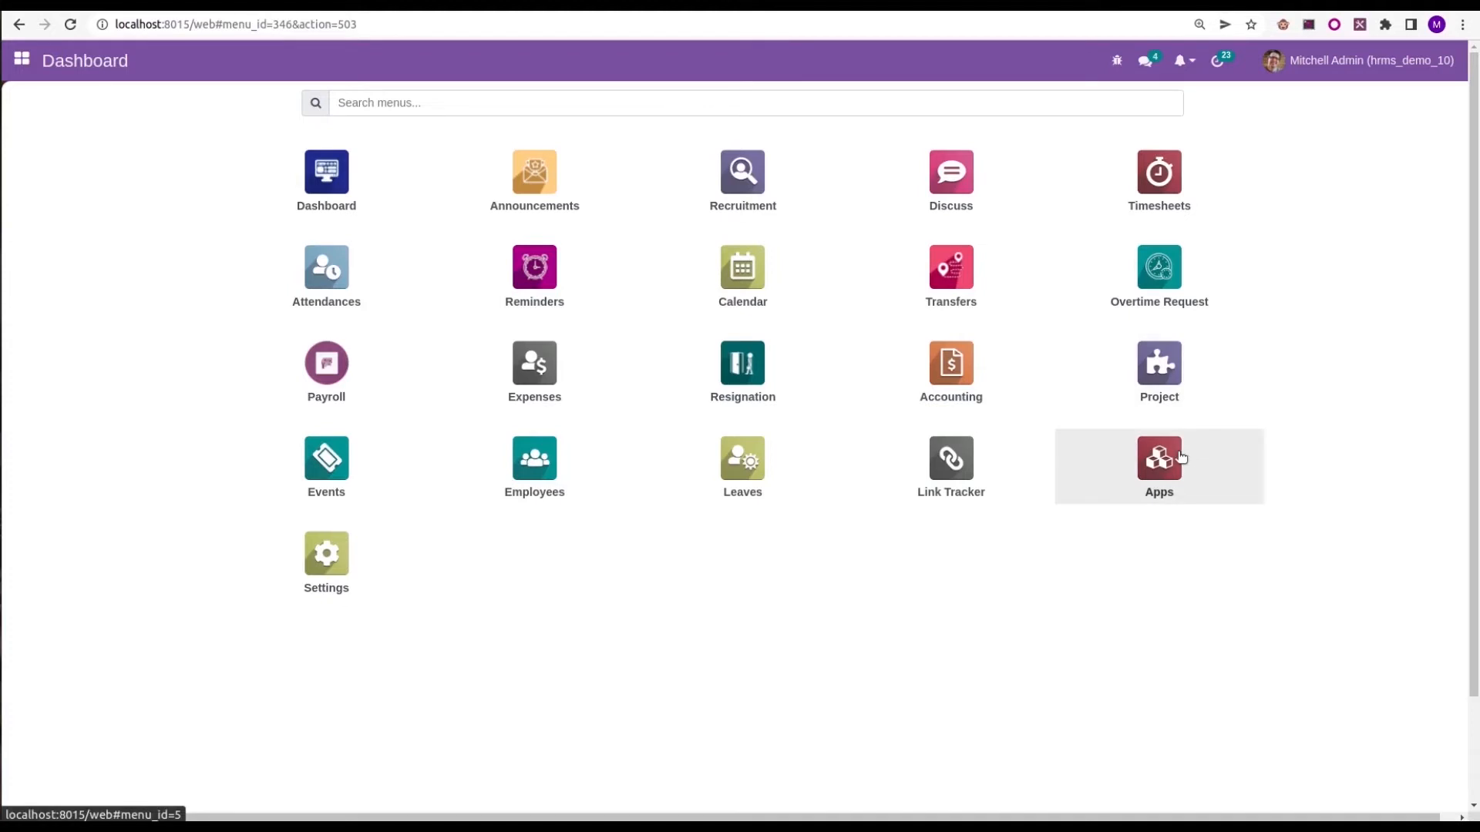
mouse_move(1181, 456)
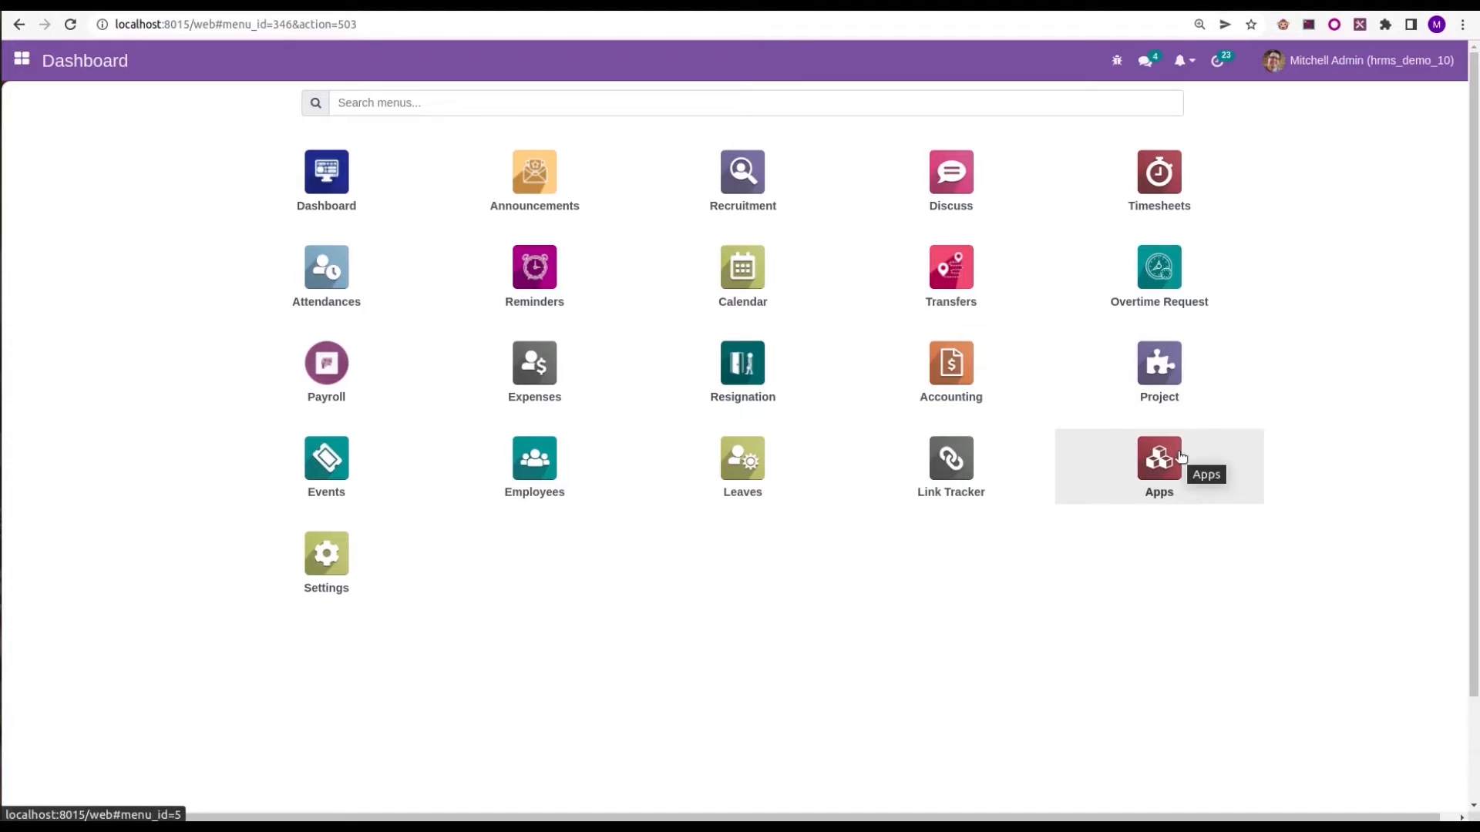
Step: Open the Apps module listing installable modules from the home dashboard
left_click(1159, 456)
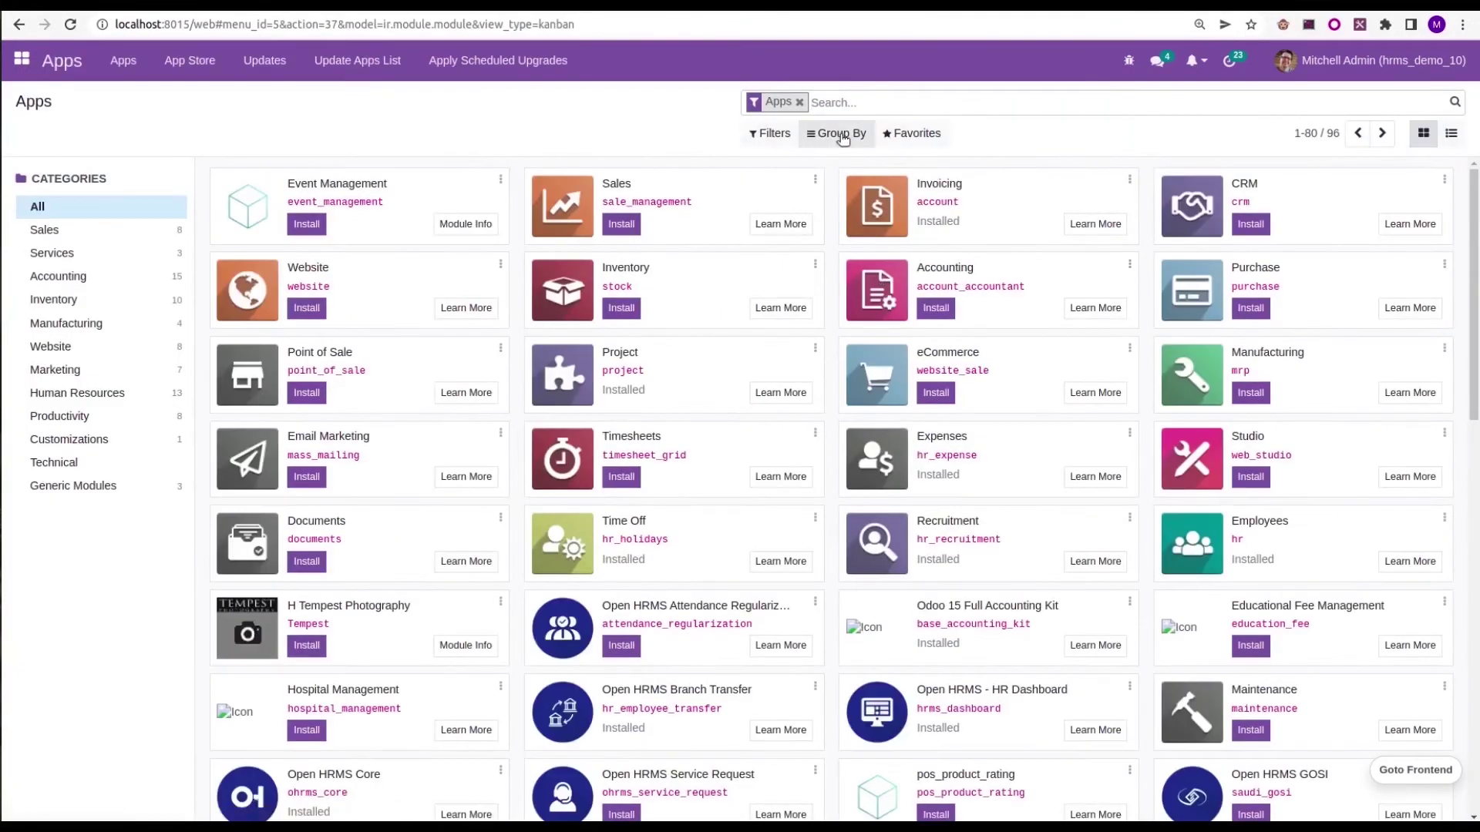
Step: Search modules for 'att' to confirm Biometric Device Integration is installed, then return home
type("att")
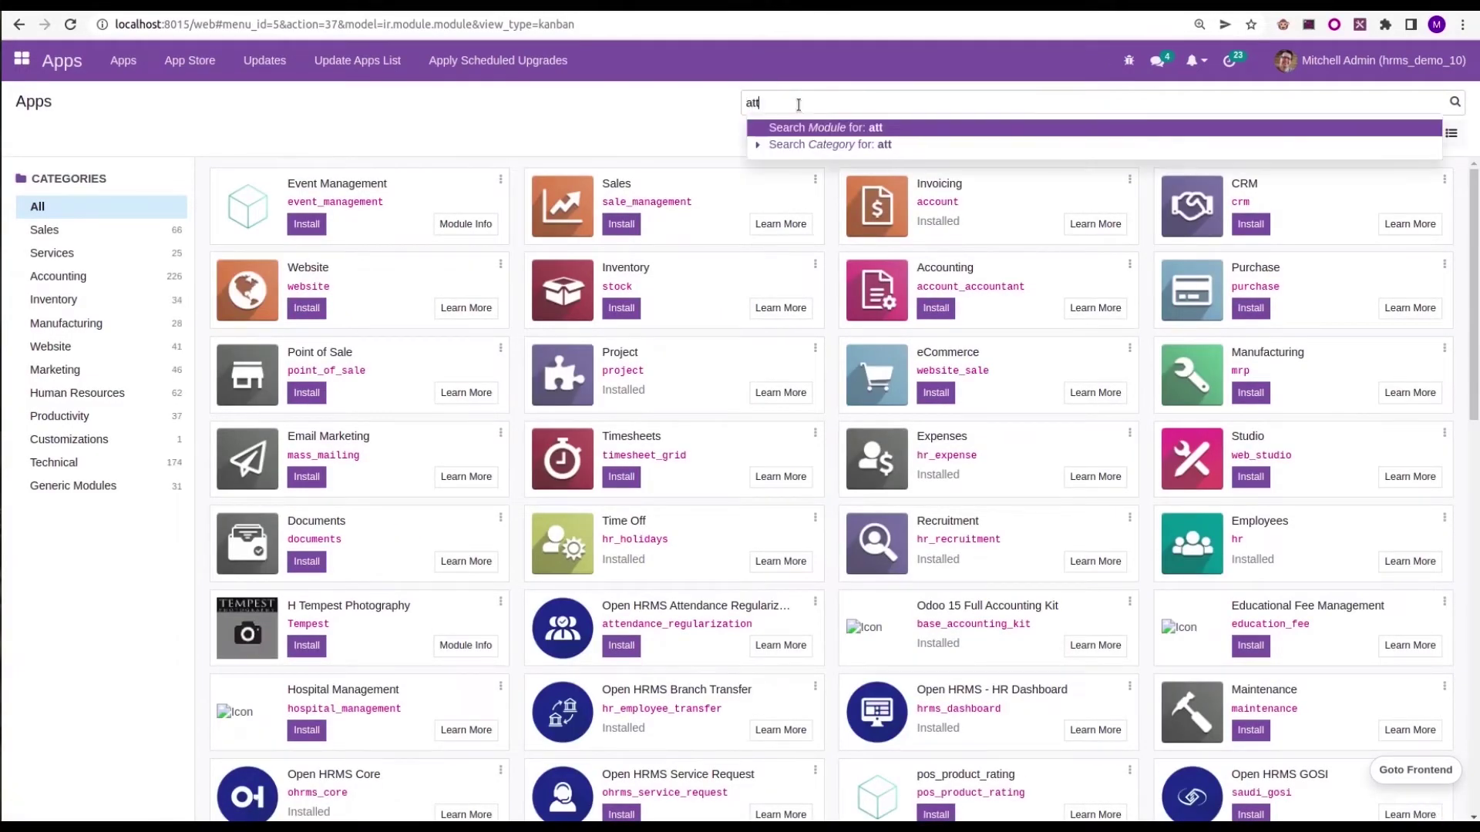
left_click(823, 126)
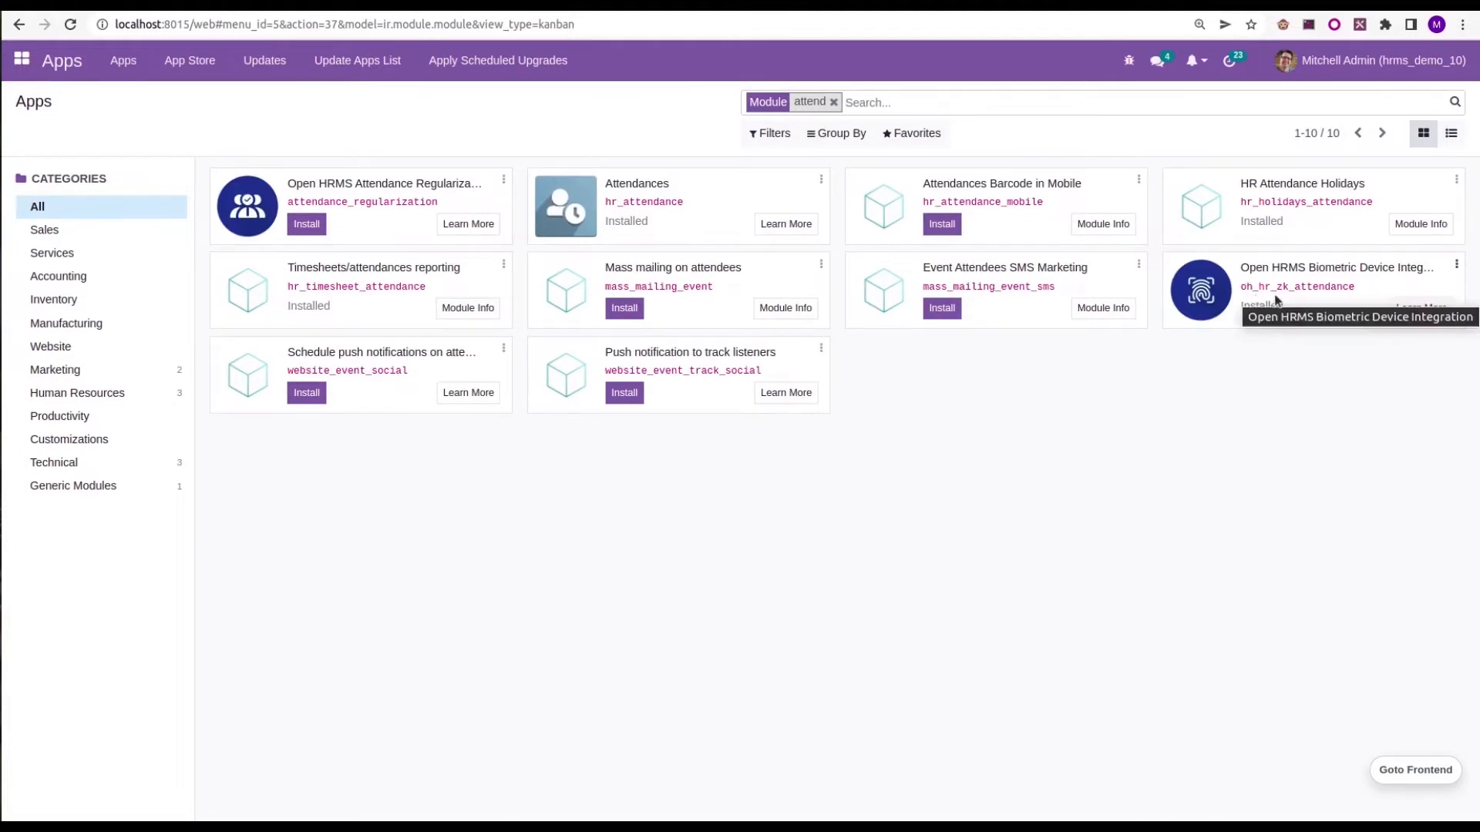
mouse_move(1356, 290)
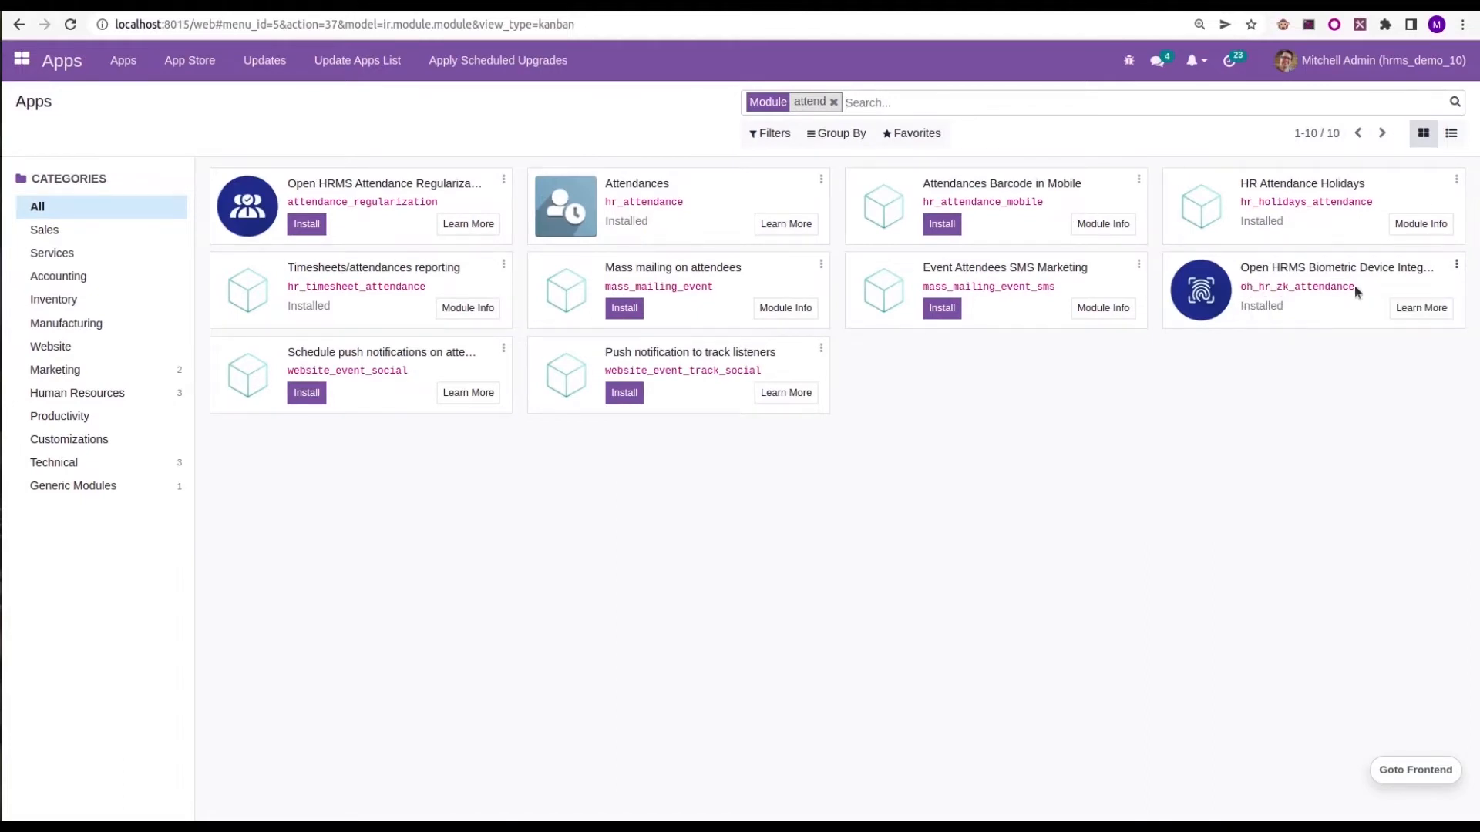
mouse_move(1378, 282)
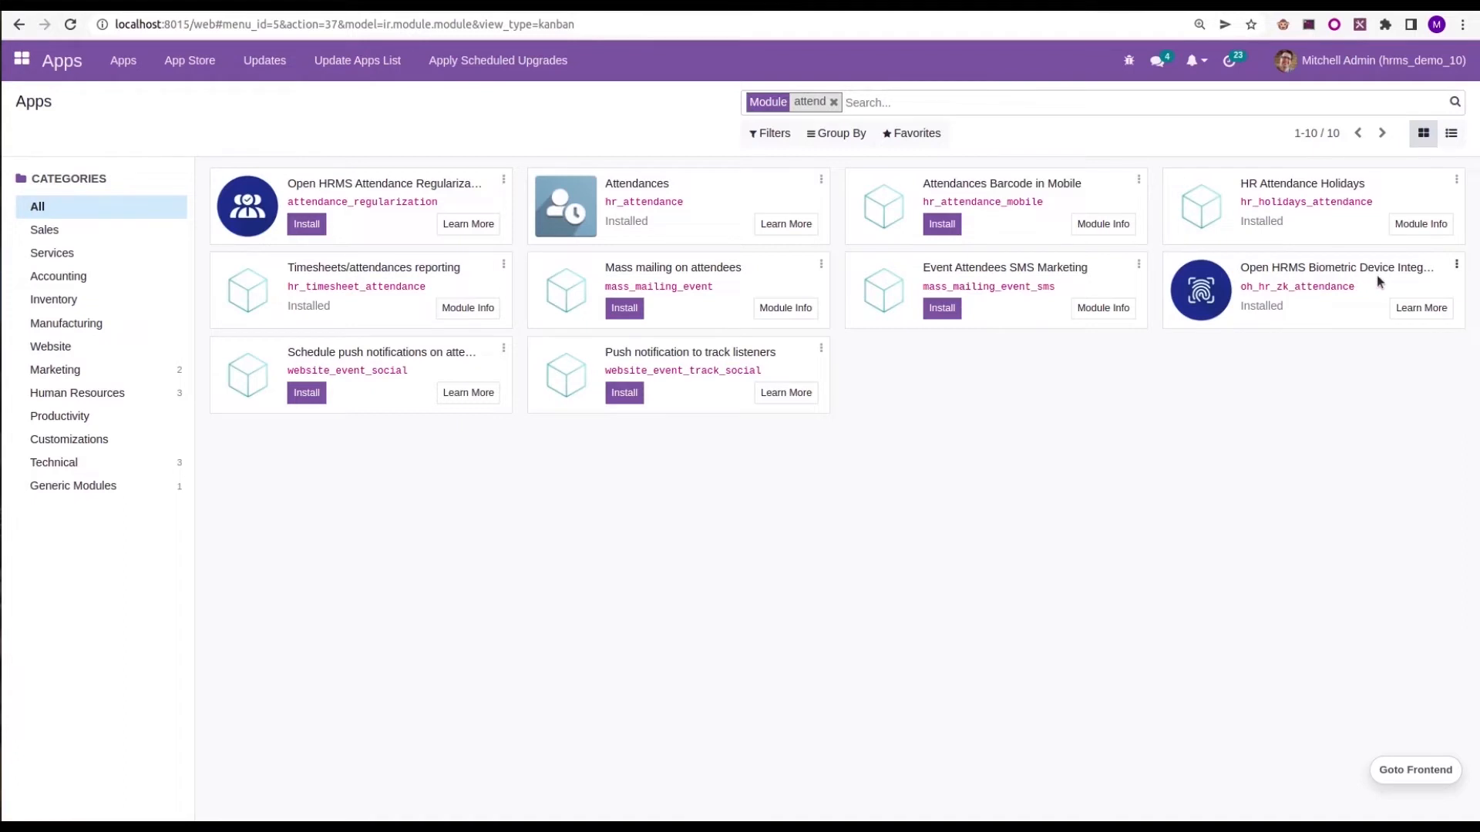
mouse_move(1378, 283)
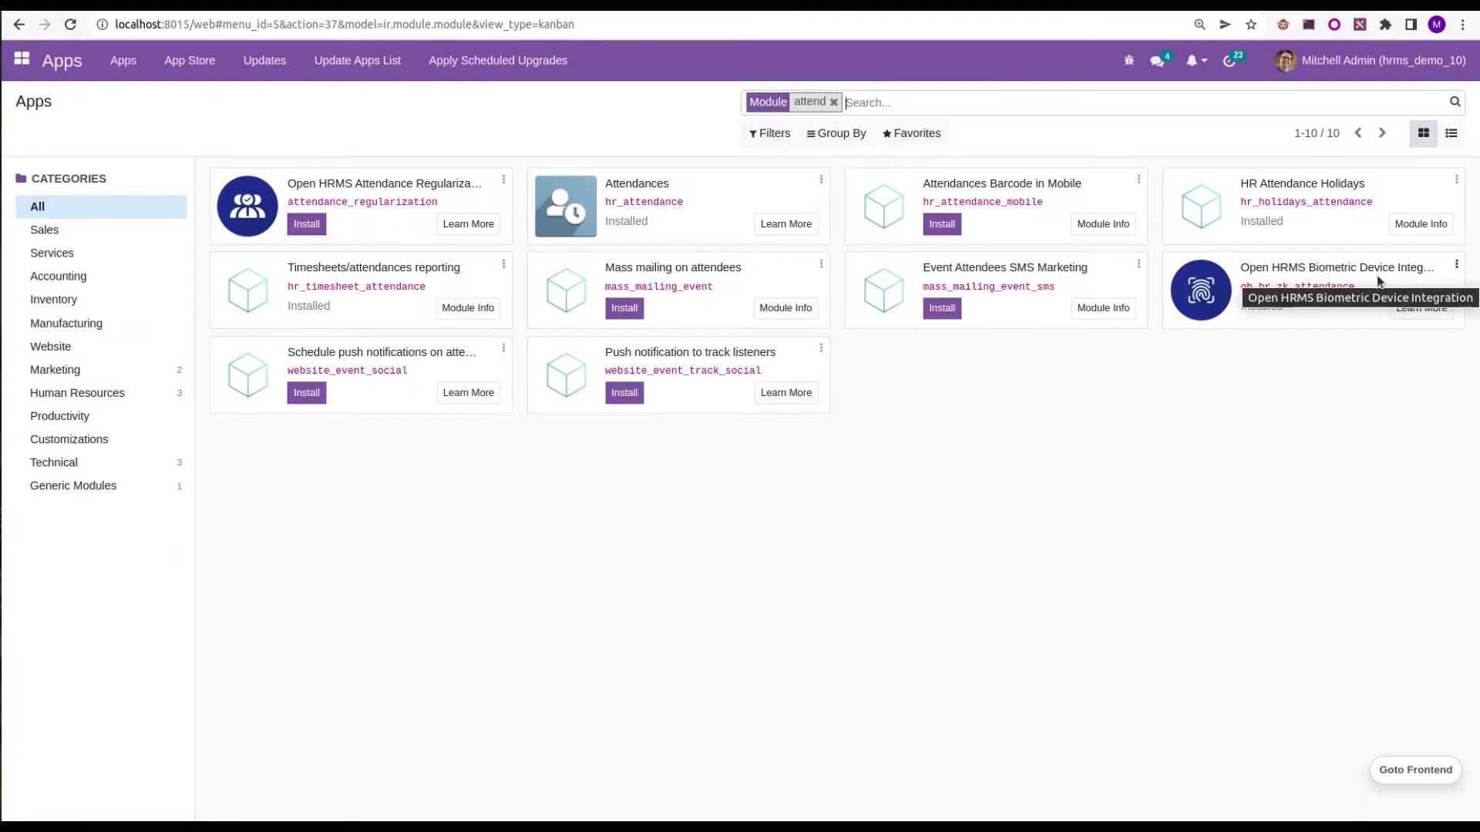
mouse_move(703, 63)
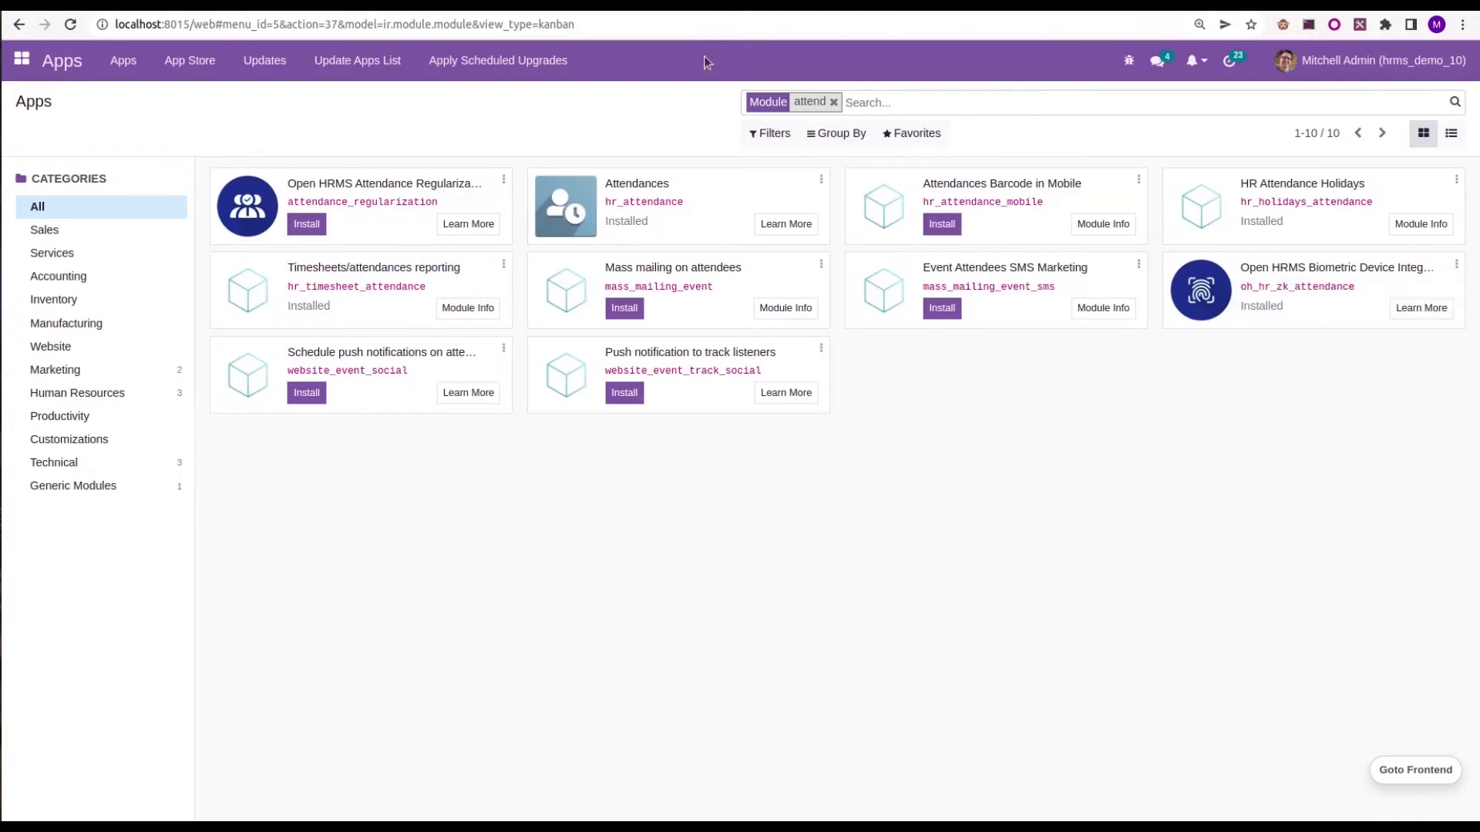
left_click(25, 60)
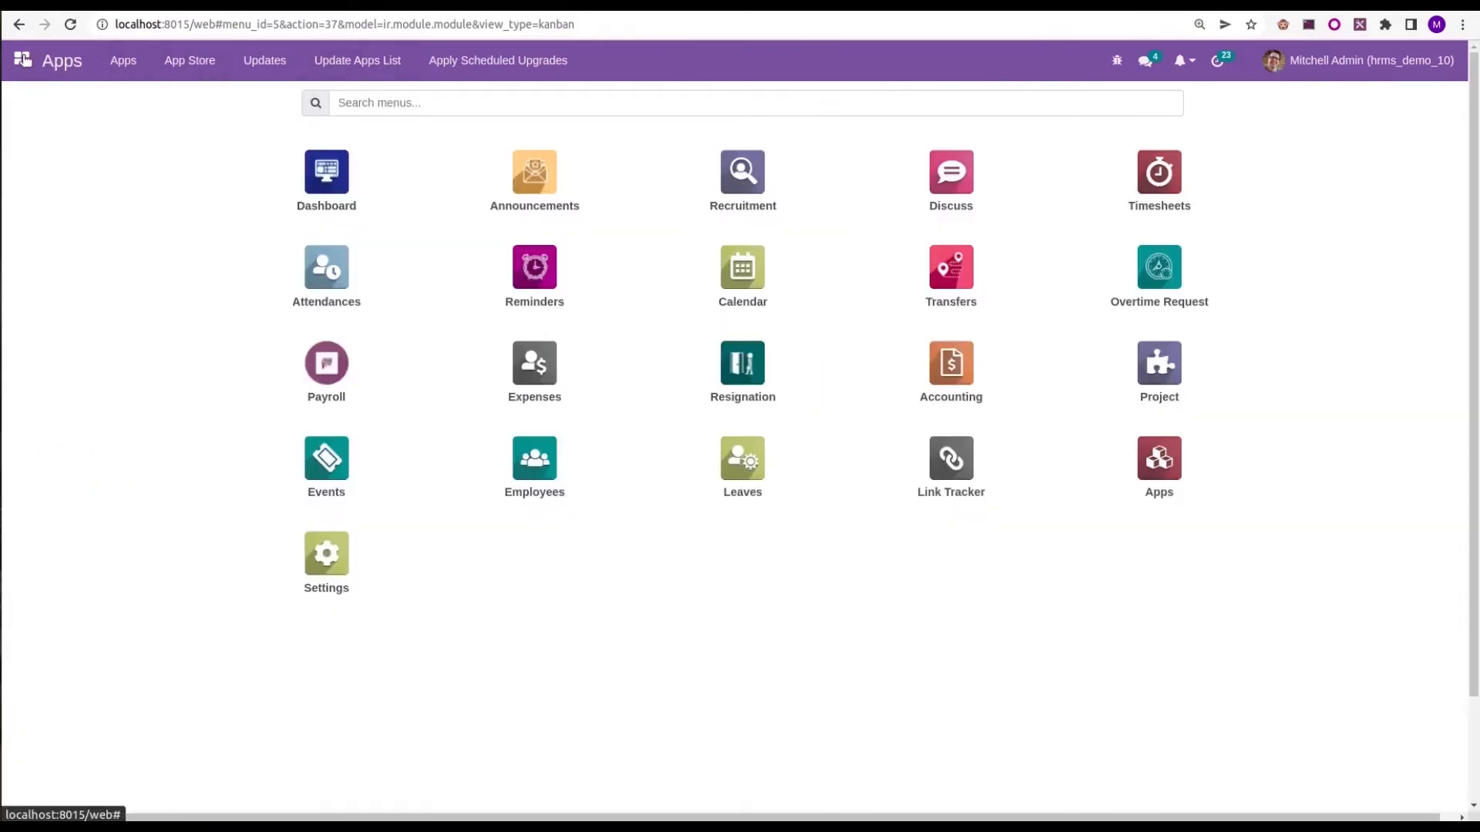
Step: Start a new record in Attendances > Biometric Manager > Device Configuration
left_click(326, 268)
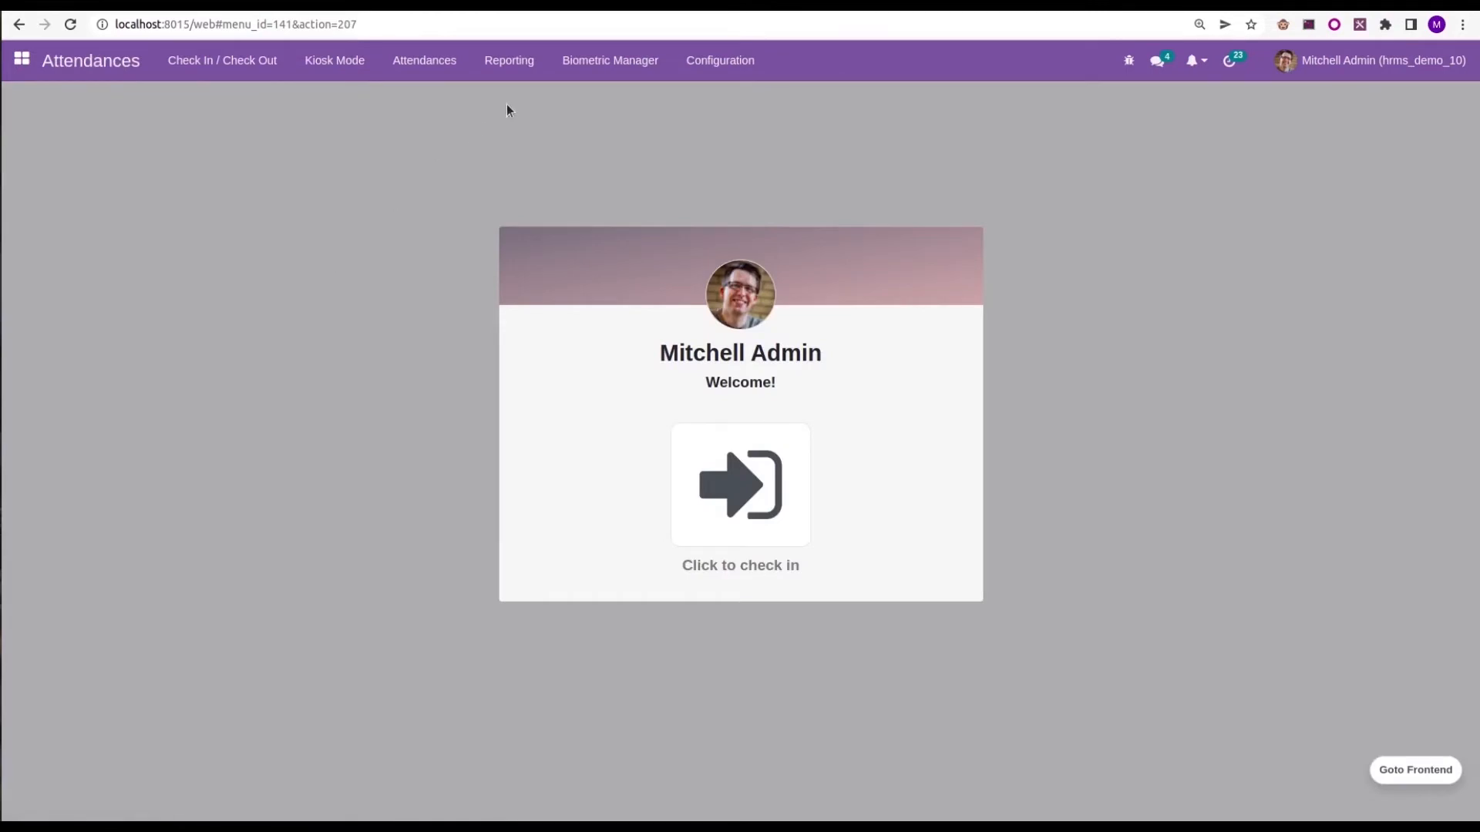
mouse_move(589, 61)
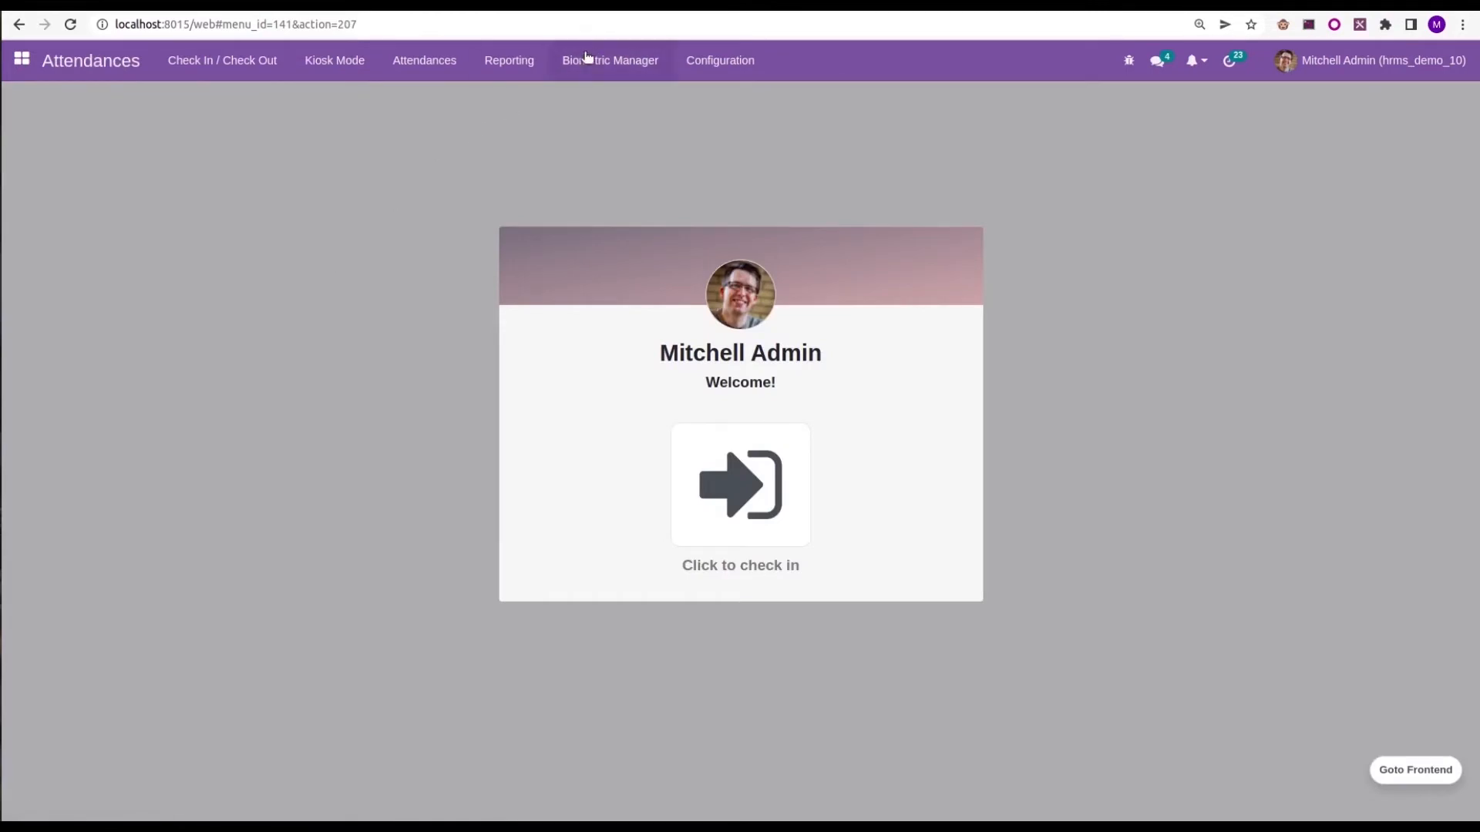
mouse_move(589, 60)
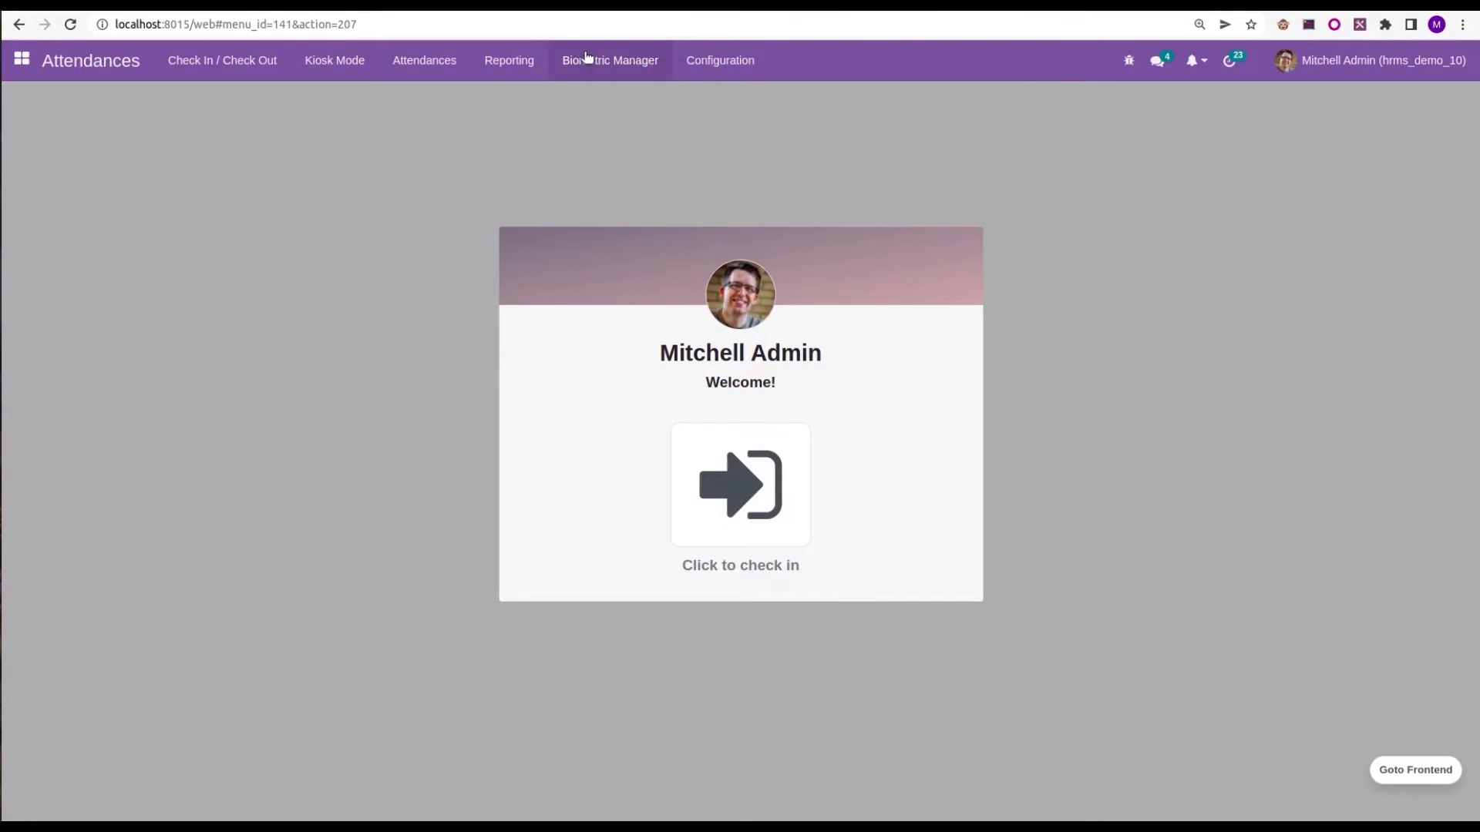
left_click(609, 60)
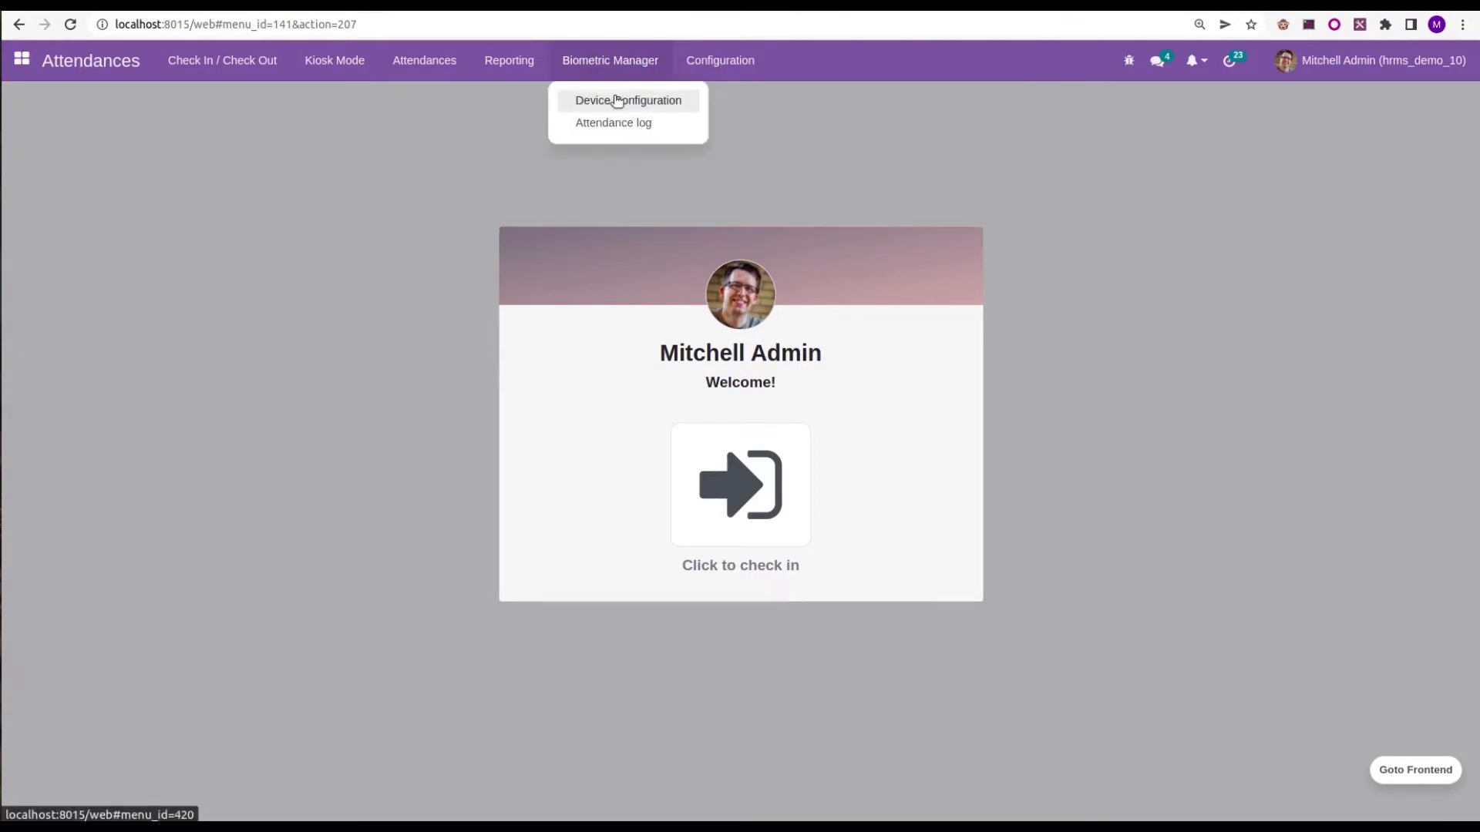
left_click(625, 100)
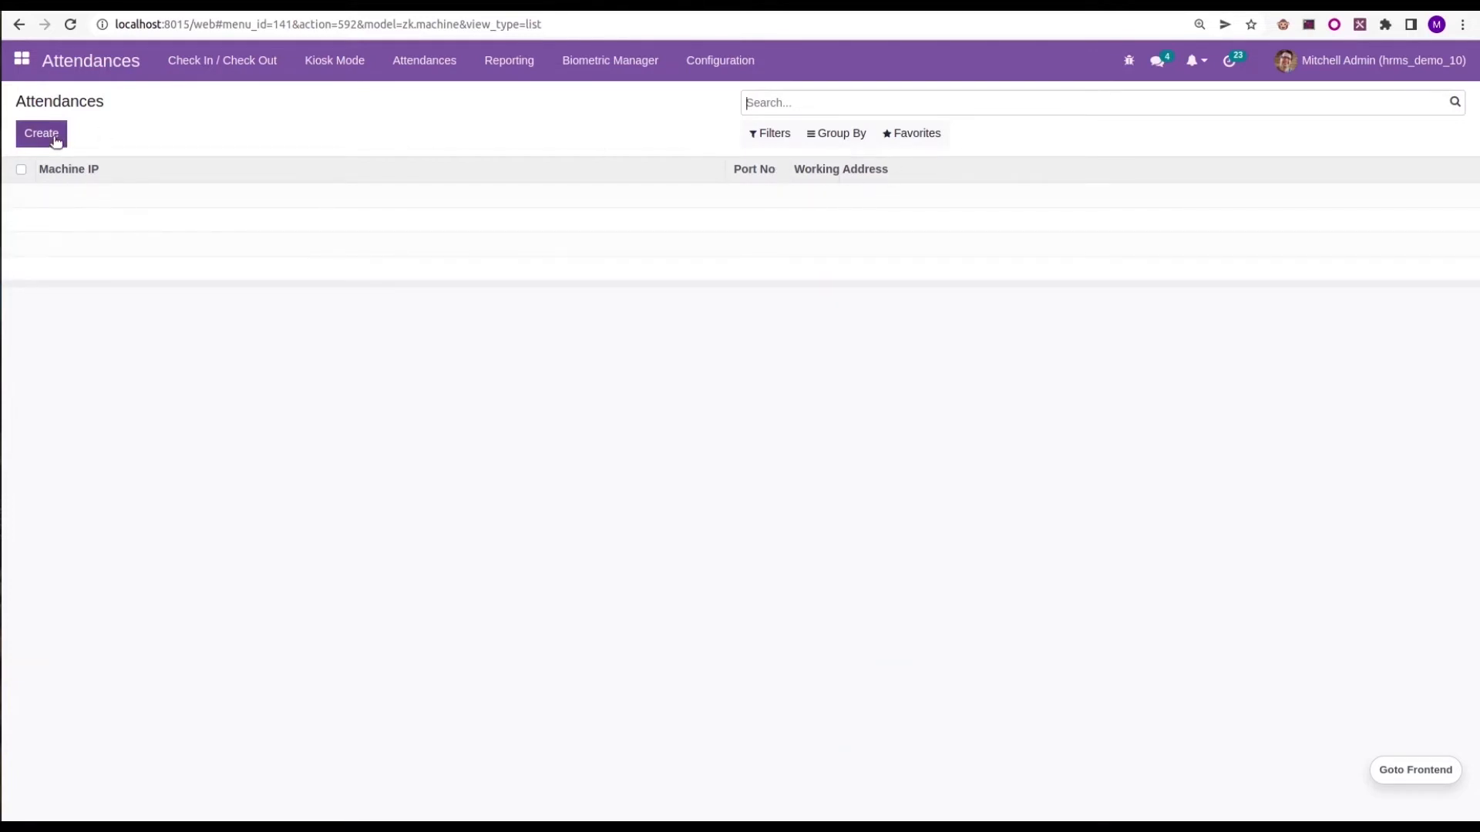
left_click(40, 133)
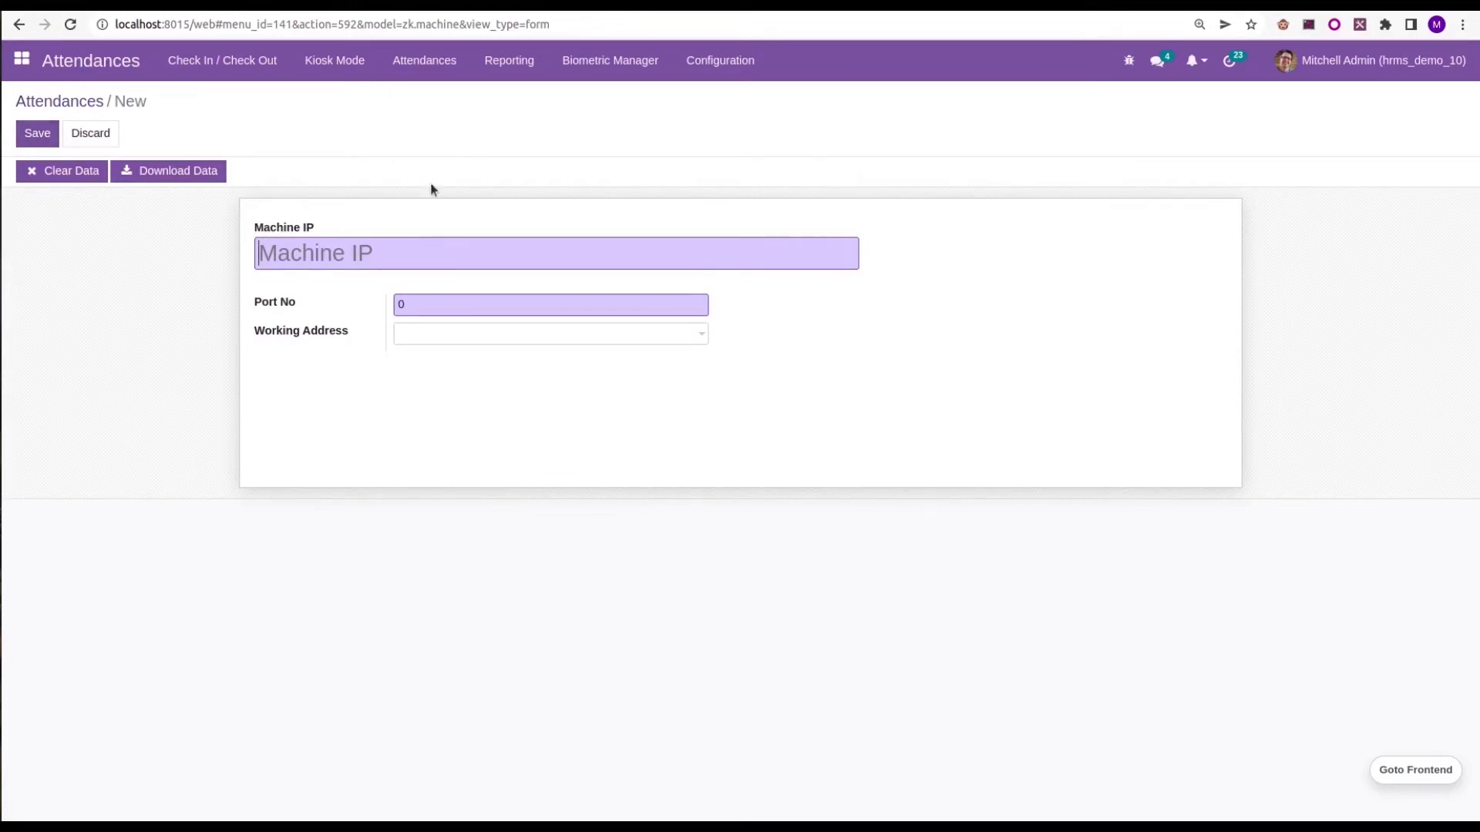
mouse_move(318, 235)
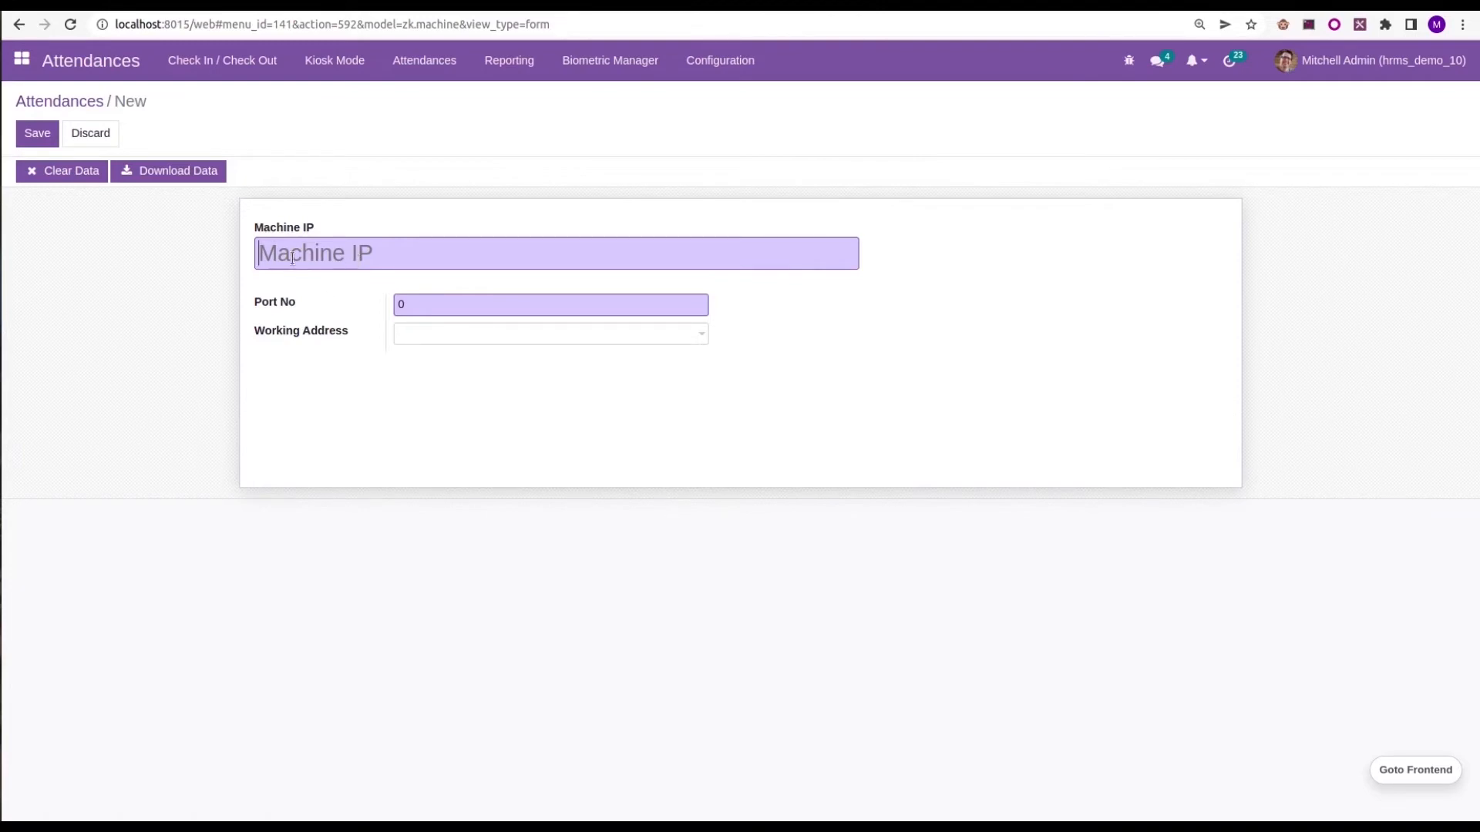
Step: Enter machine IP 192.168.2.202, port 4370 and working address Bloem GmbH
type("192")
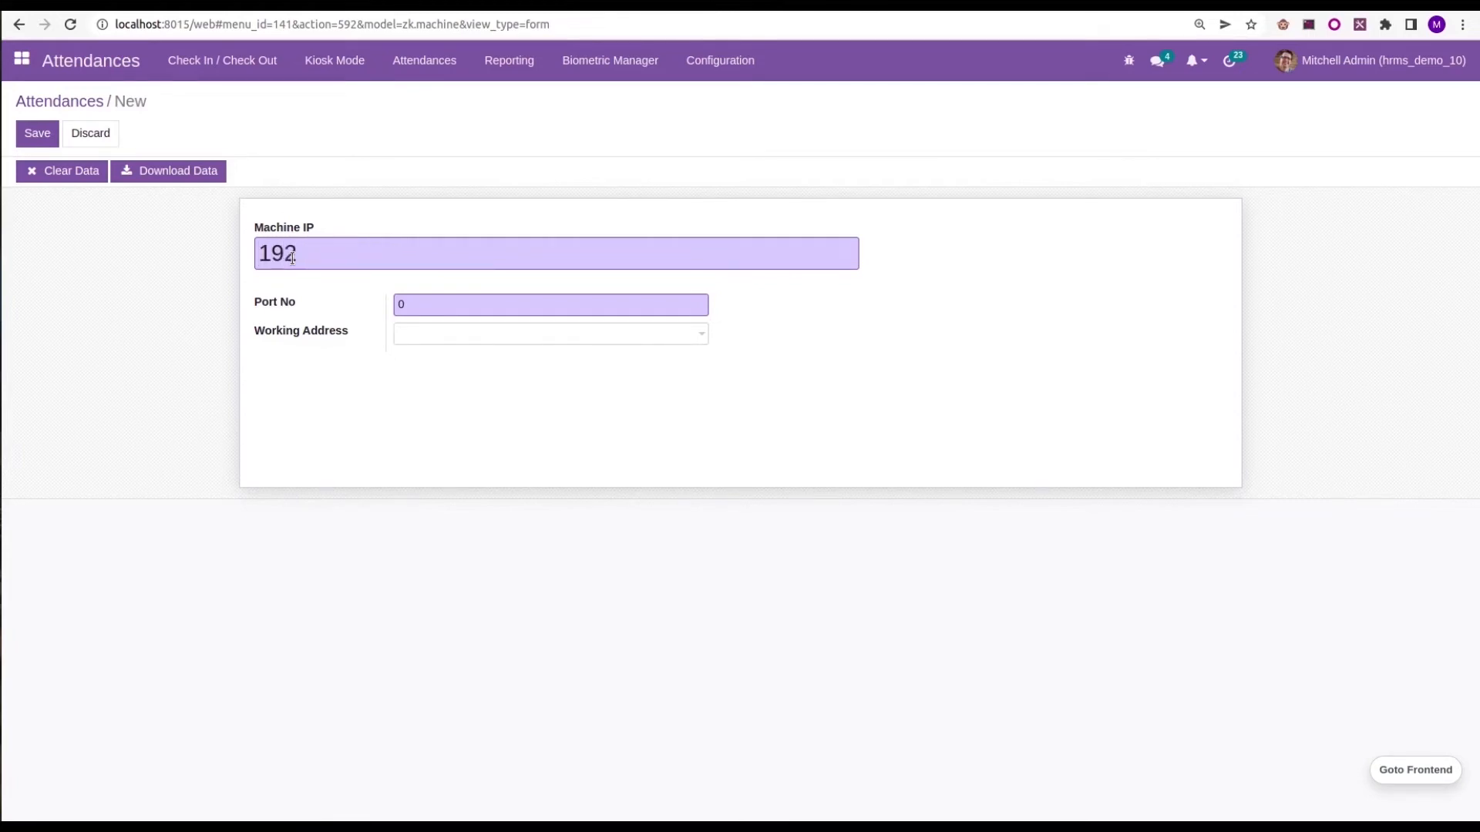
type(".")
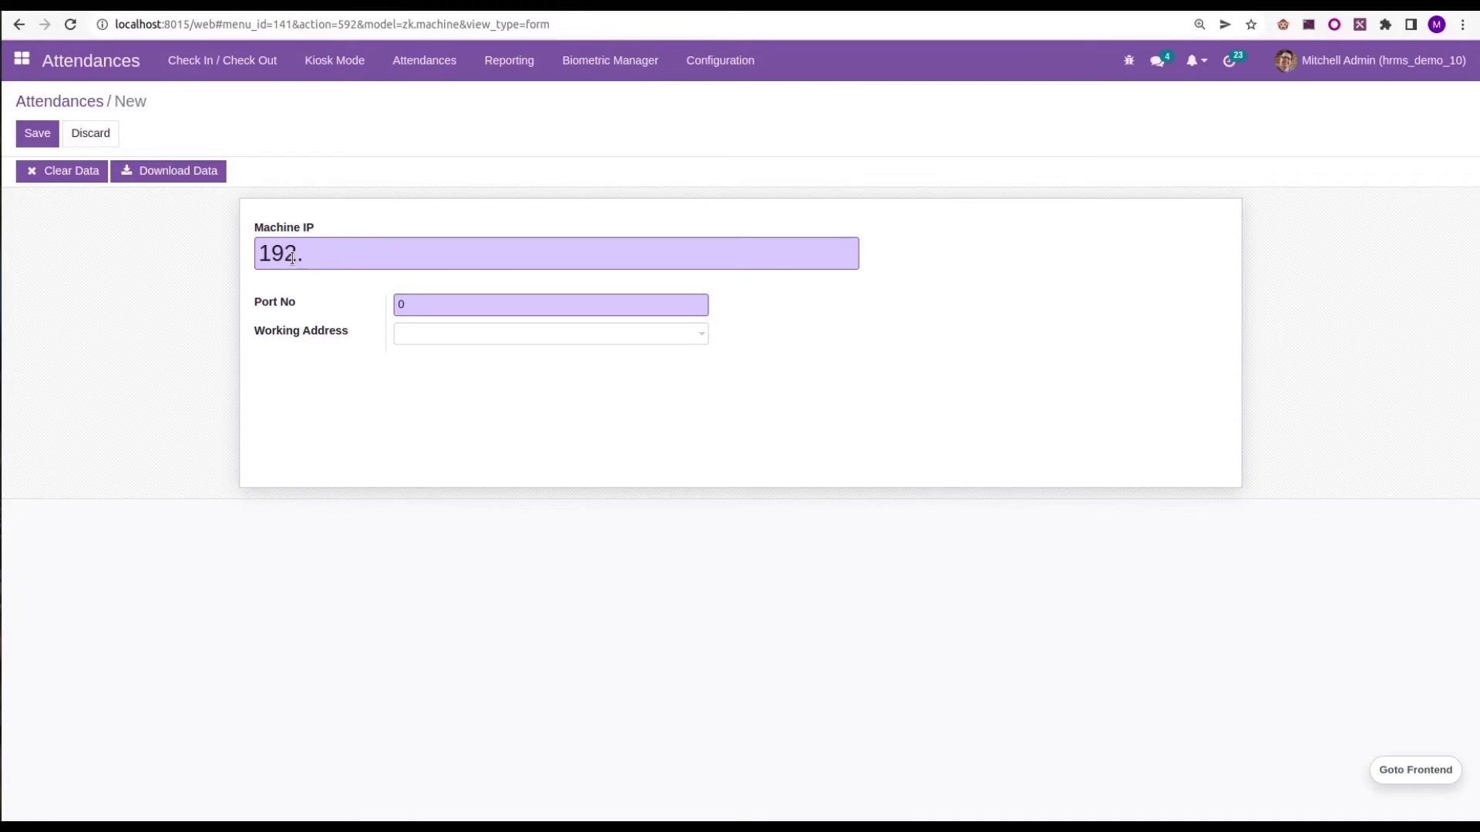
type("168.")
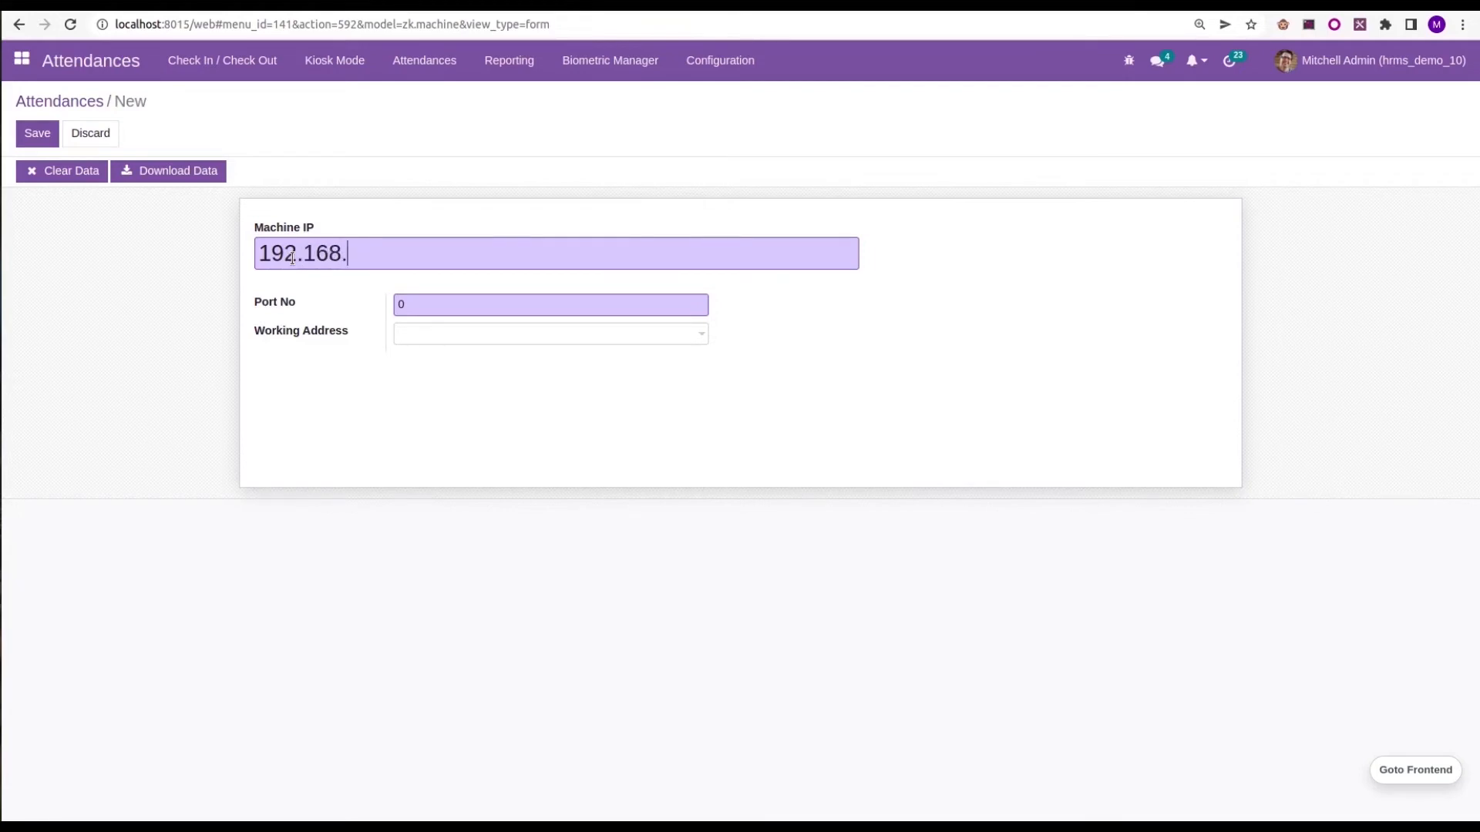
type("2.202")
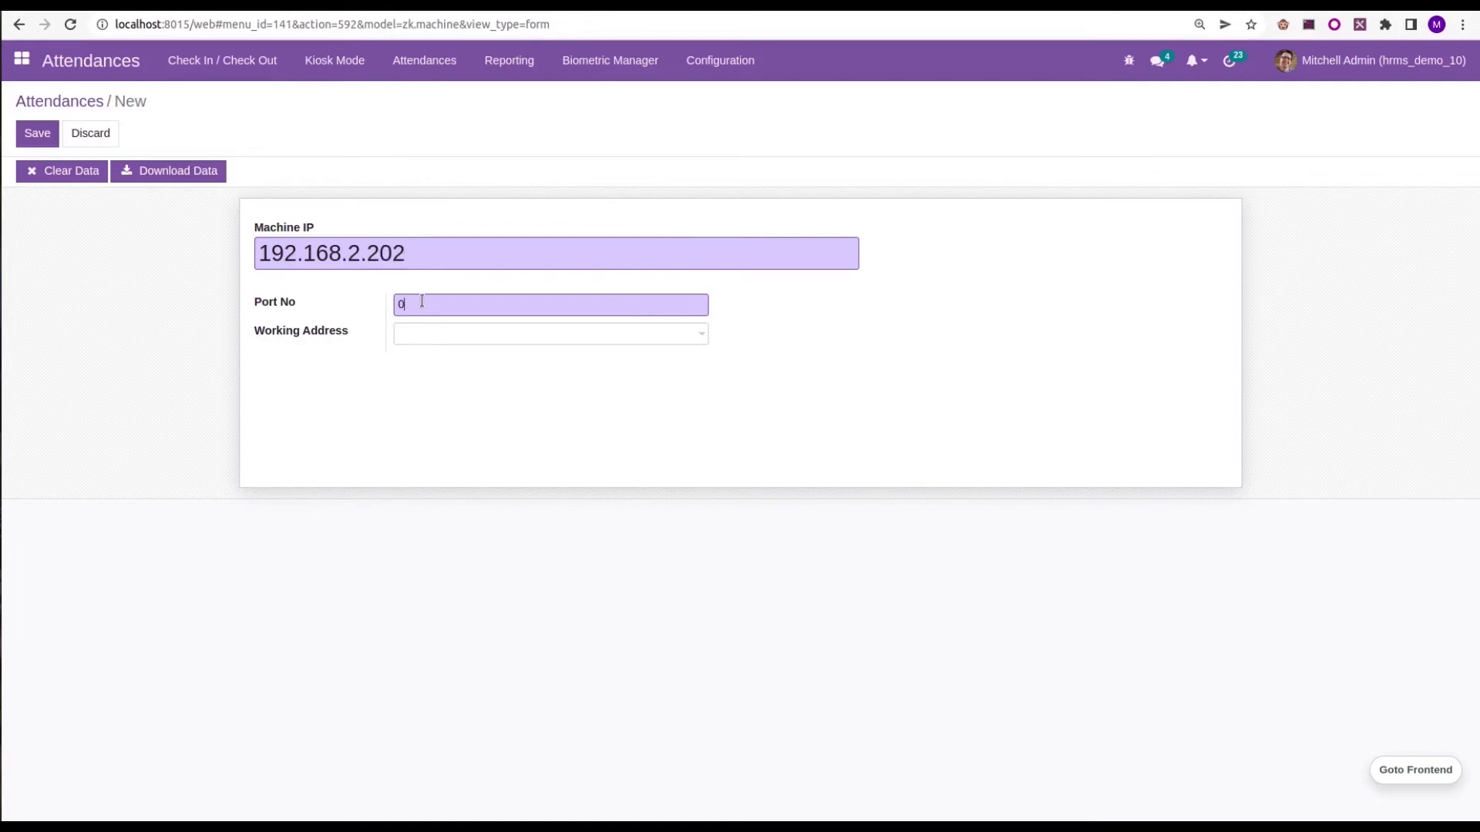
type("437")
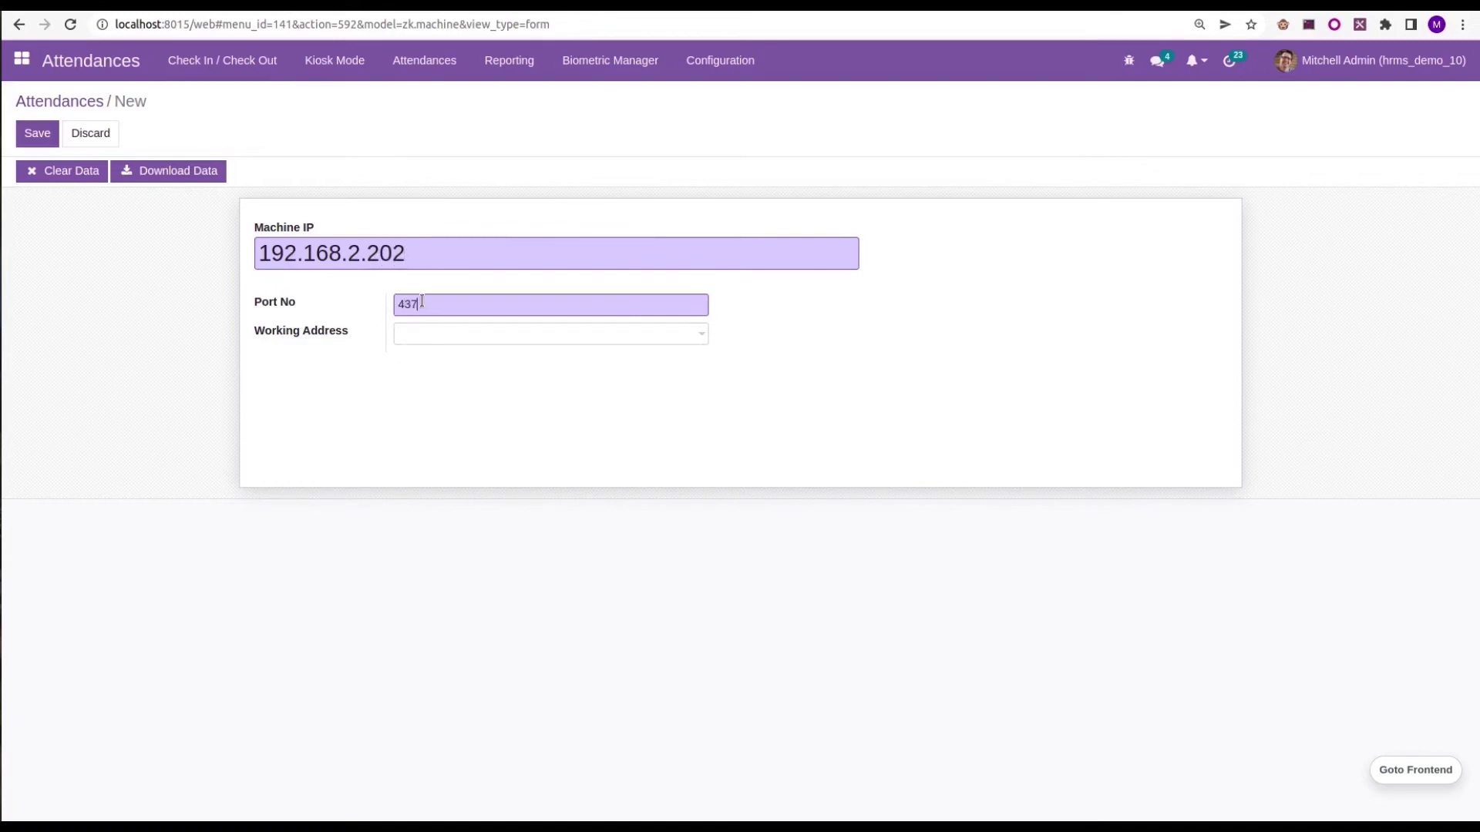
left_click(549, 332)
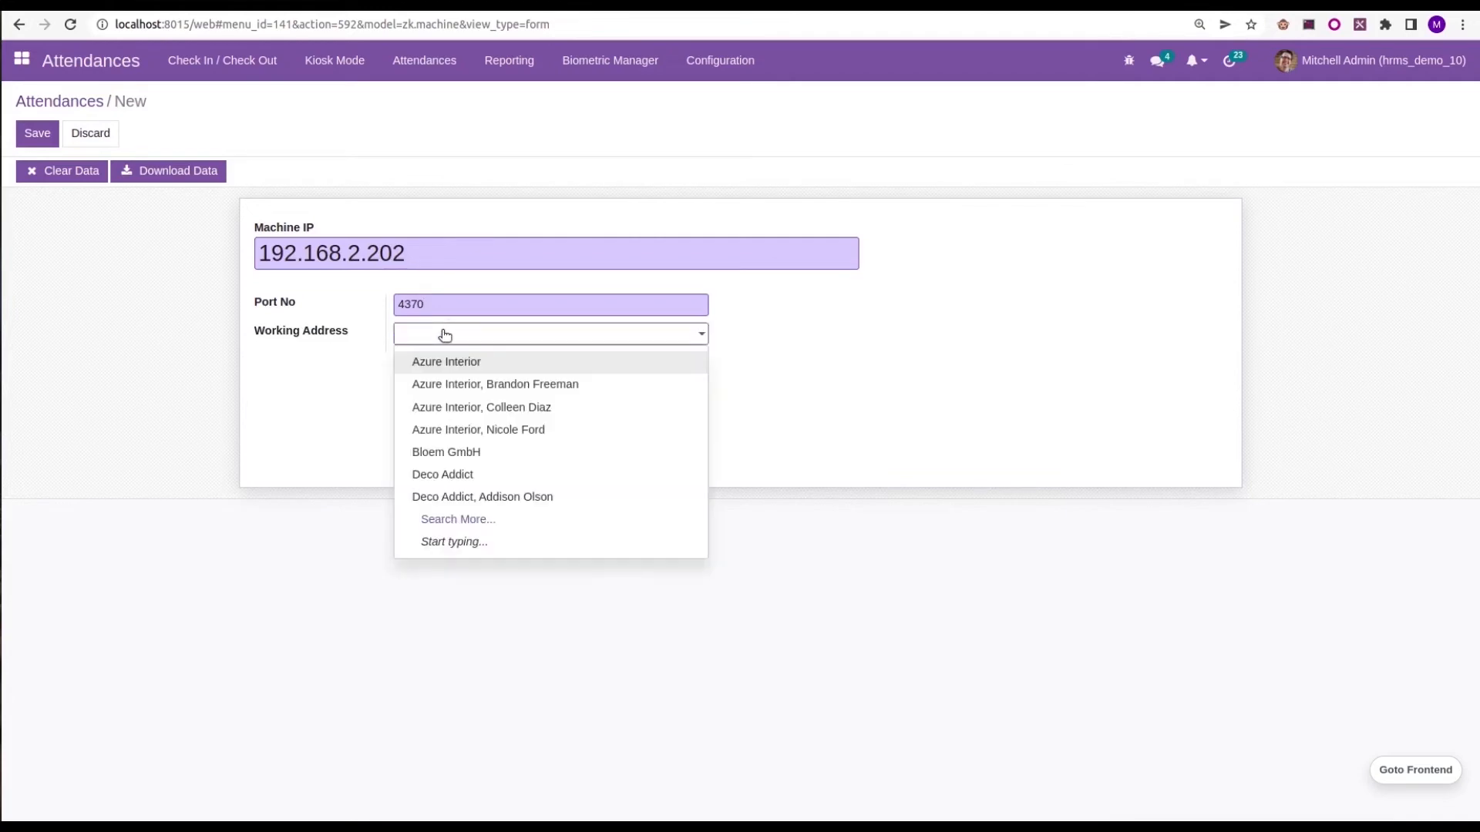
mouse_move(442, 459)
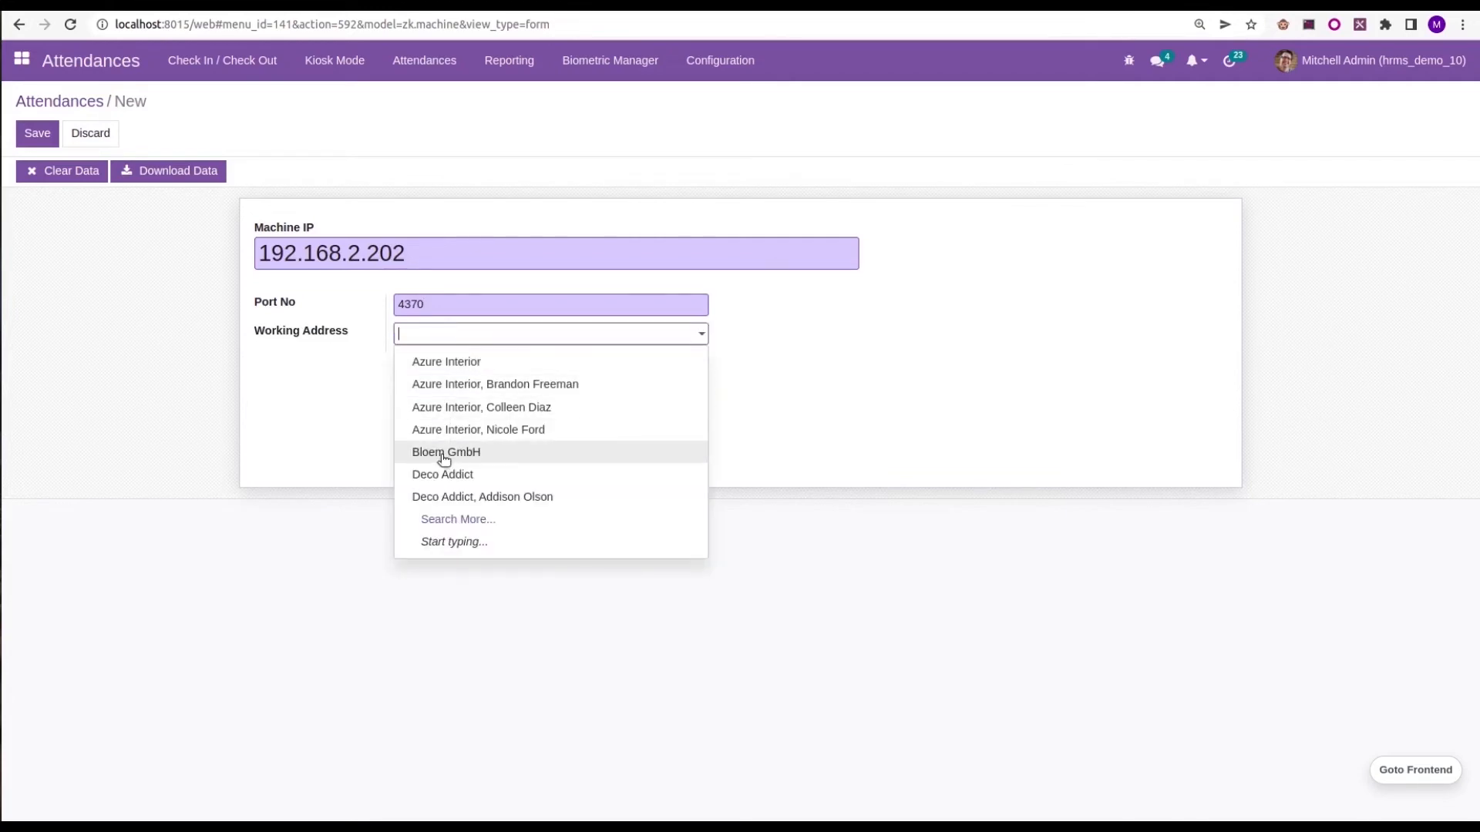
left_click(446, 452)
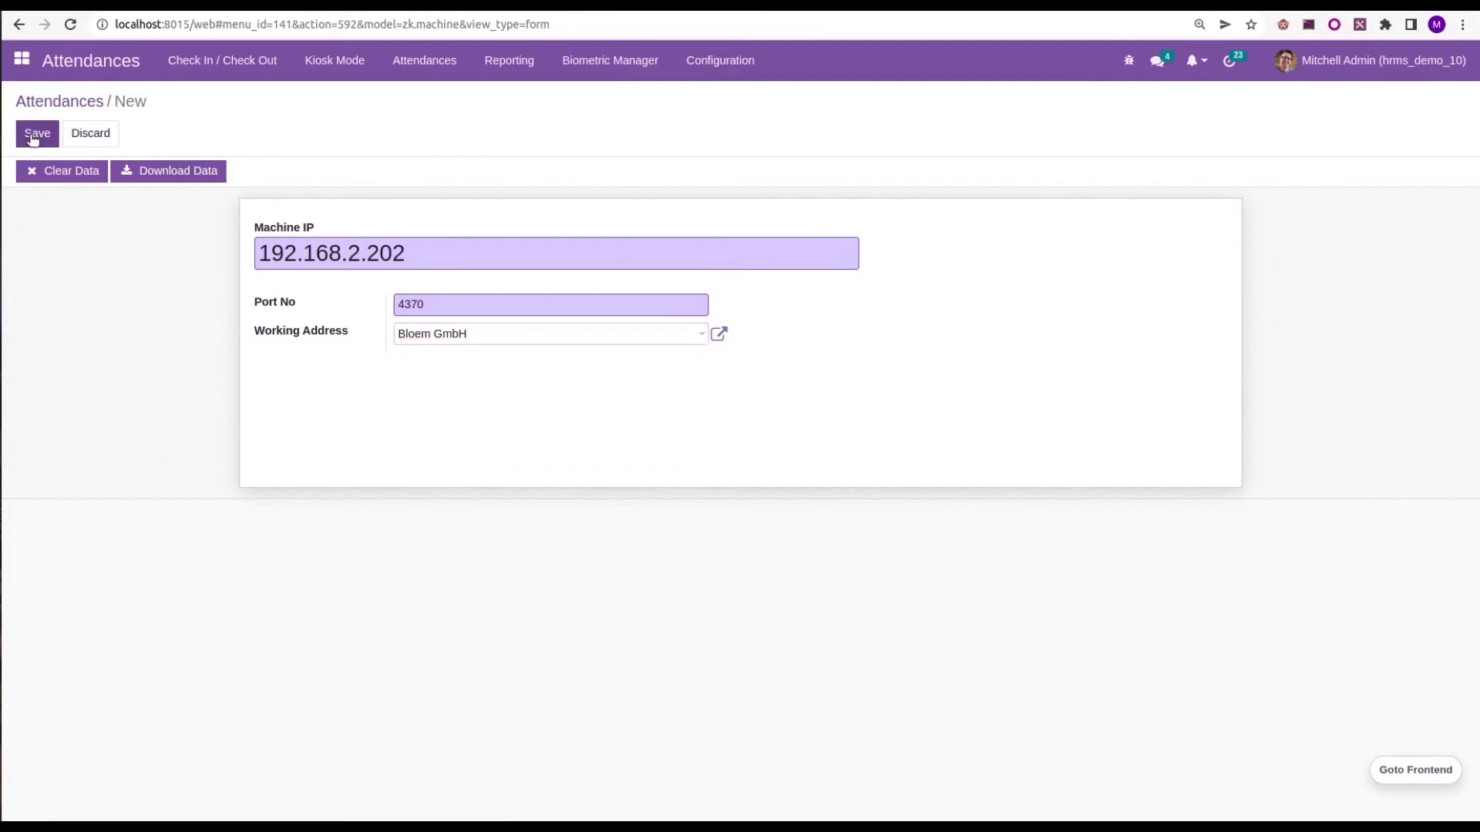
Step: Save the device record showing IP 192.168.2.202, port 4,370 and Bloem GmbH
left_click(37, 133)
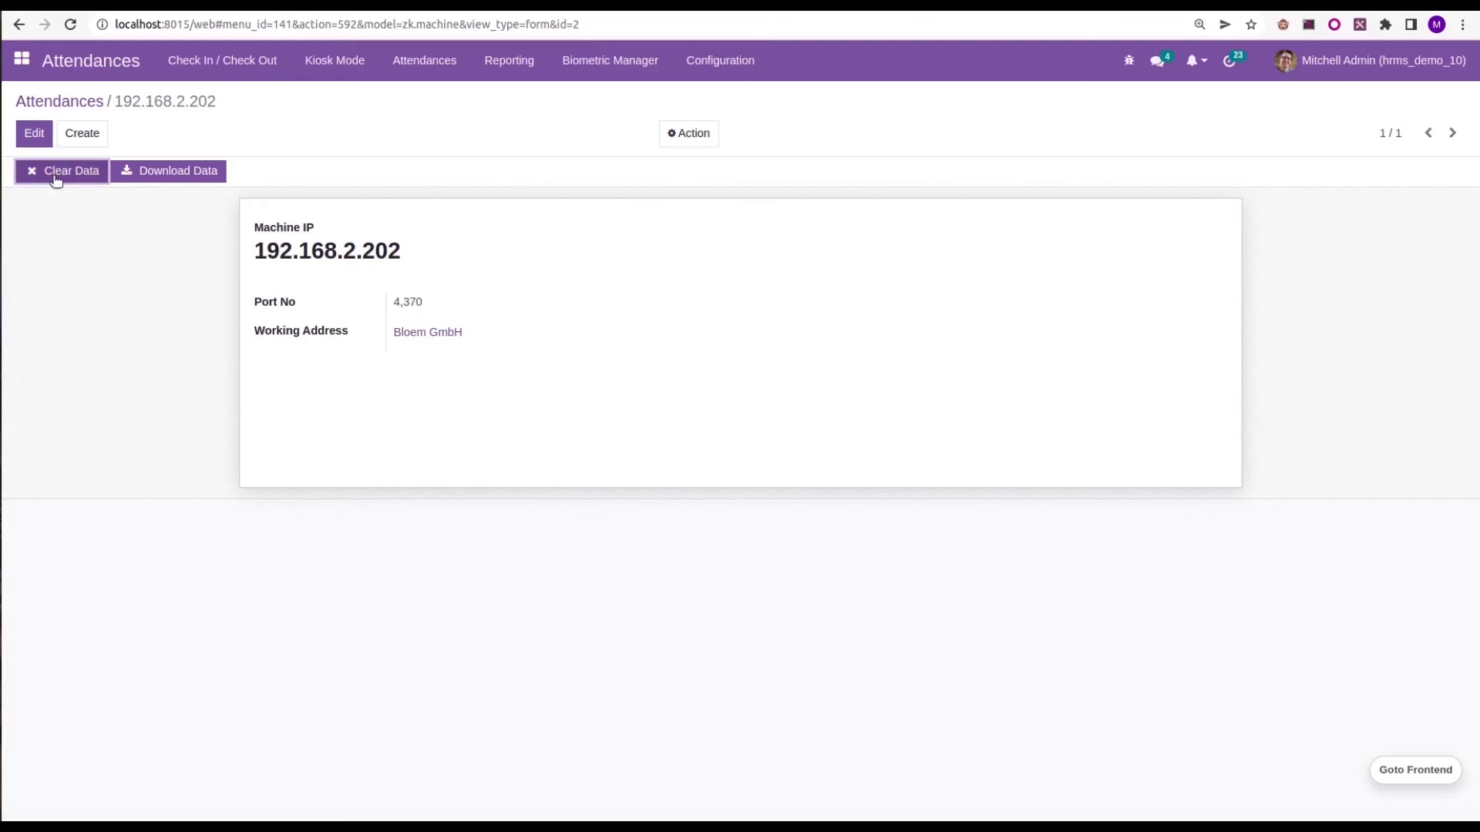
mouse_move(54, 179)
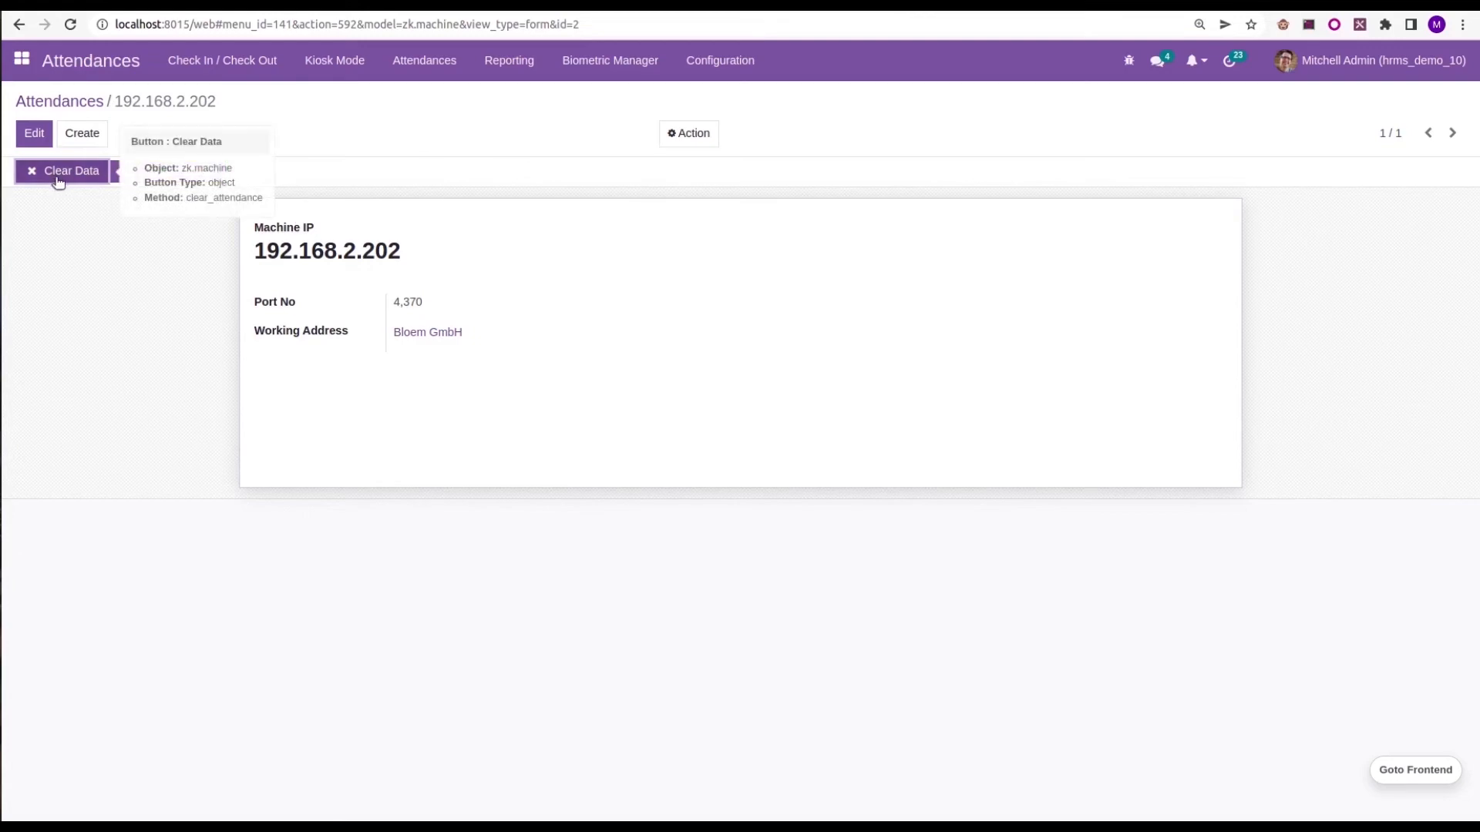
mouse_move(222, 42)
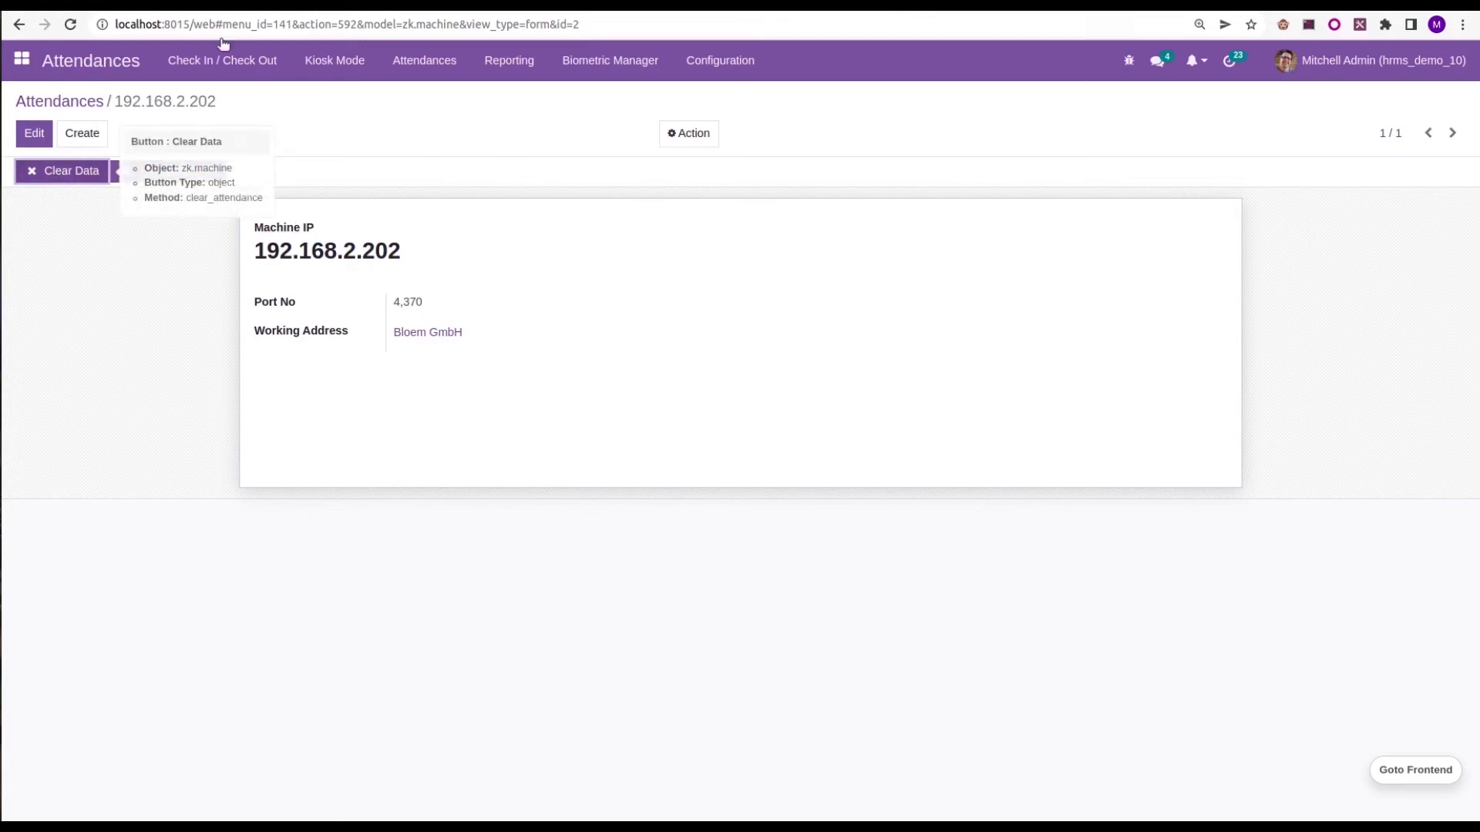
left_click(169, 171)
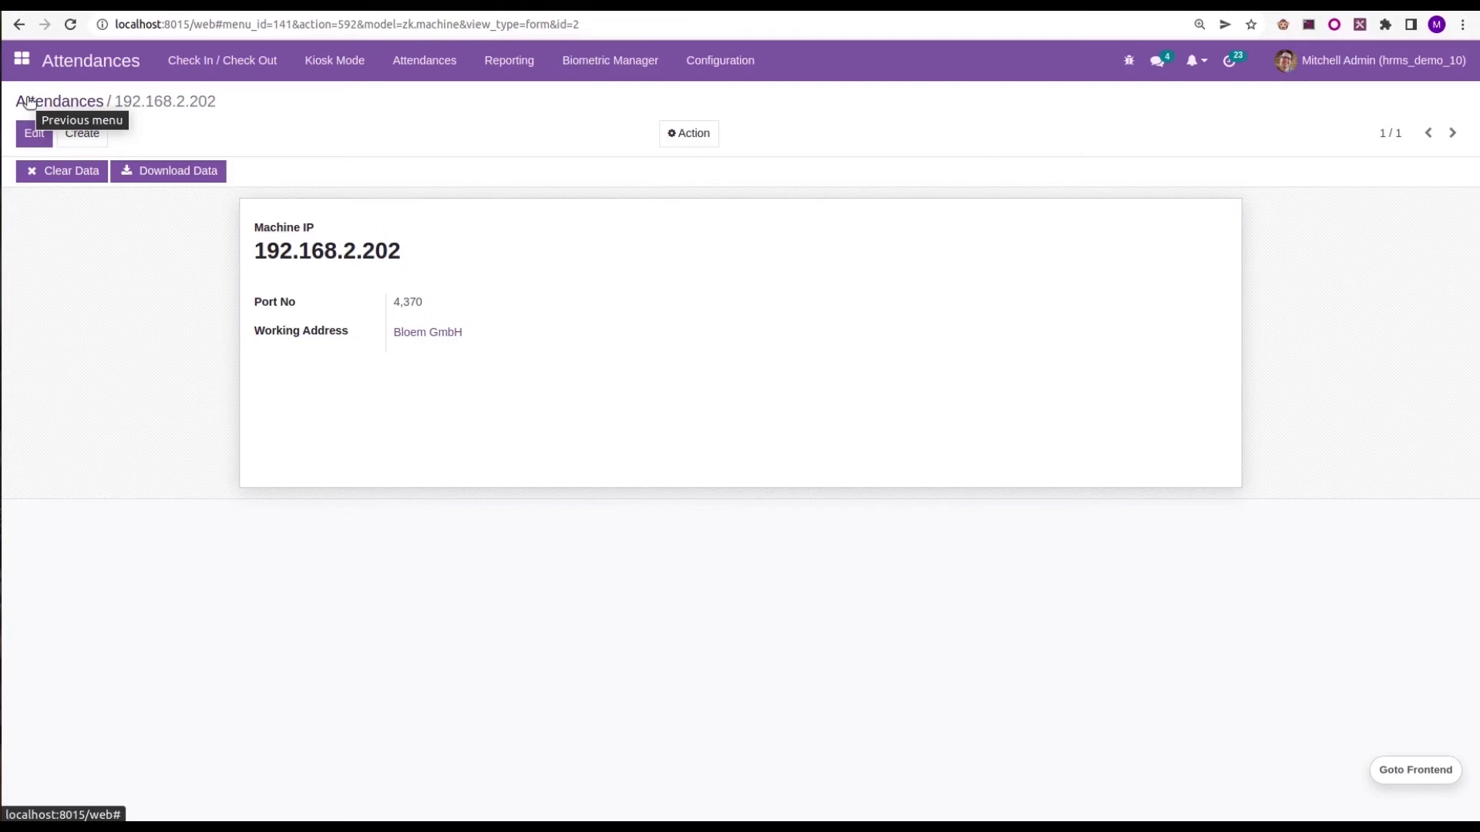
mouse_move(450, 91)
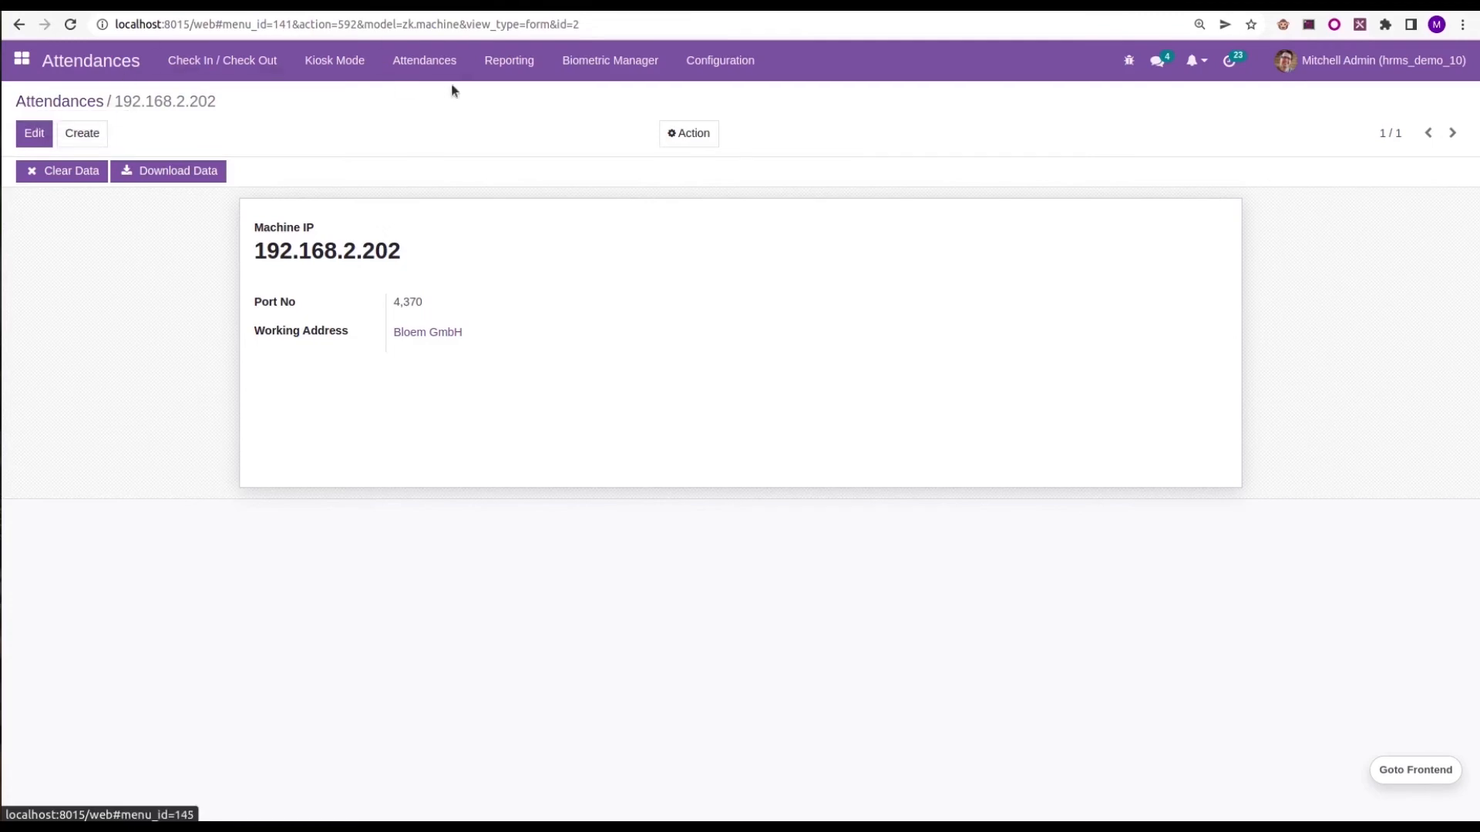
Step: Show all 22 punches in the Attendance log without the My Attendance filter, then return home
left_click(610, 60)
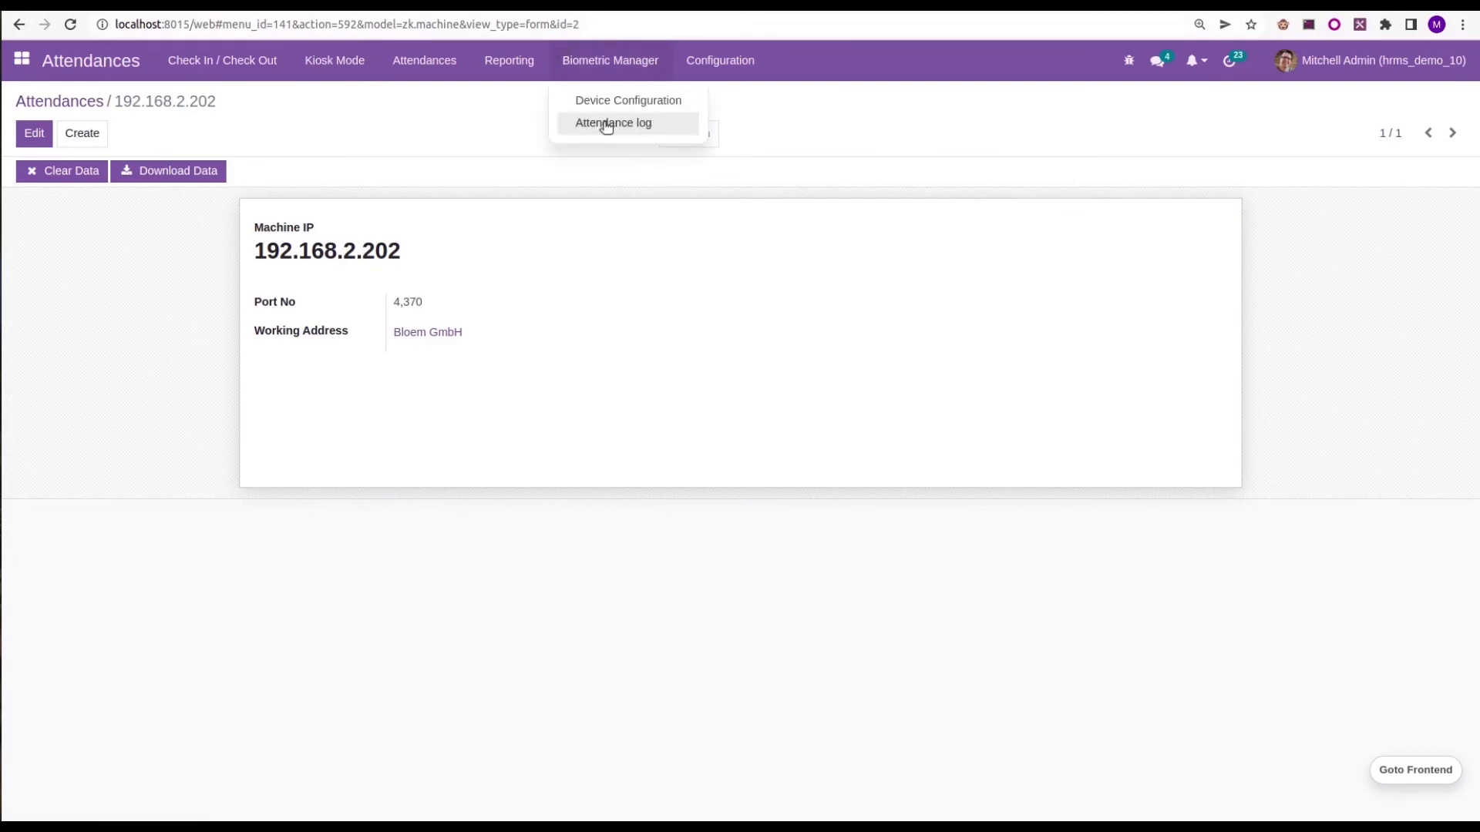
left_click(614, 123)
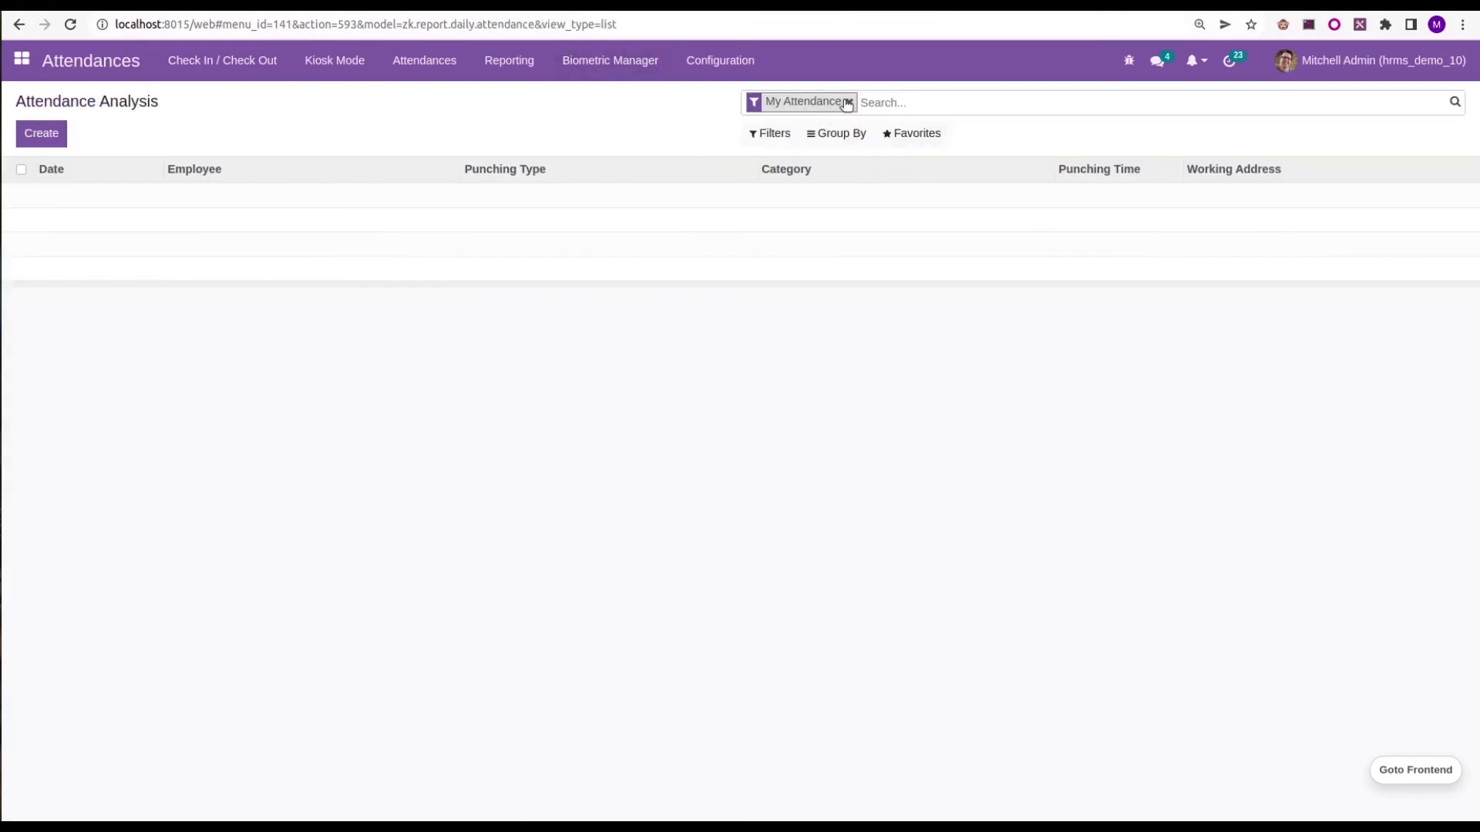
left_click(848, 102)
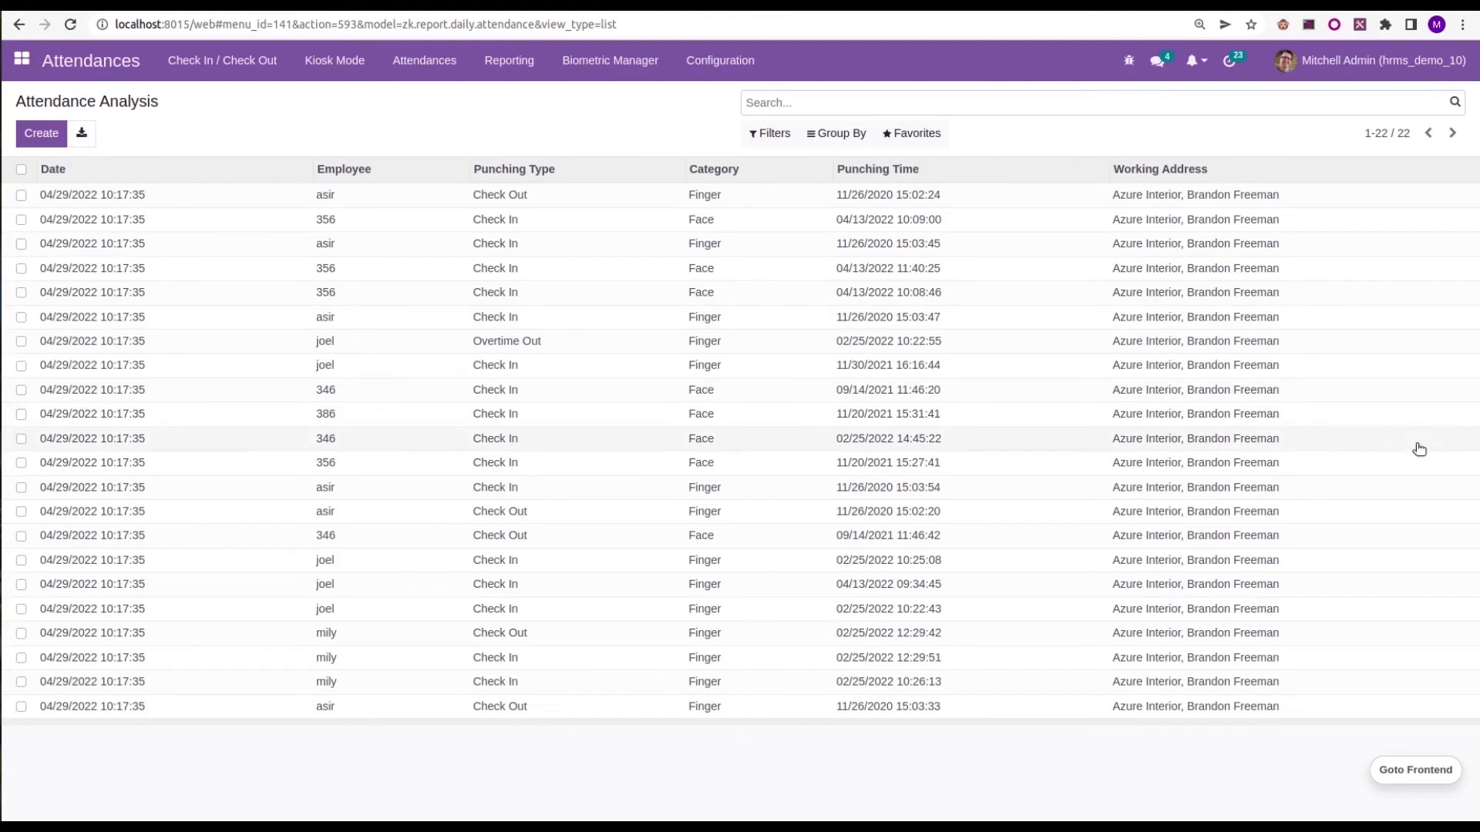
mouse_move(592, 156)
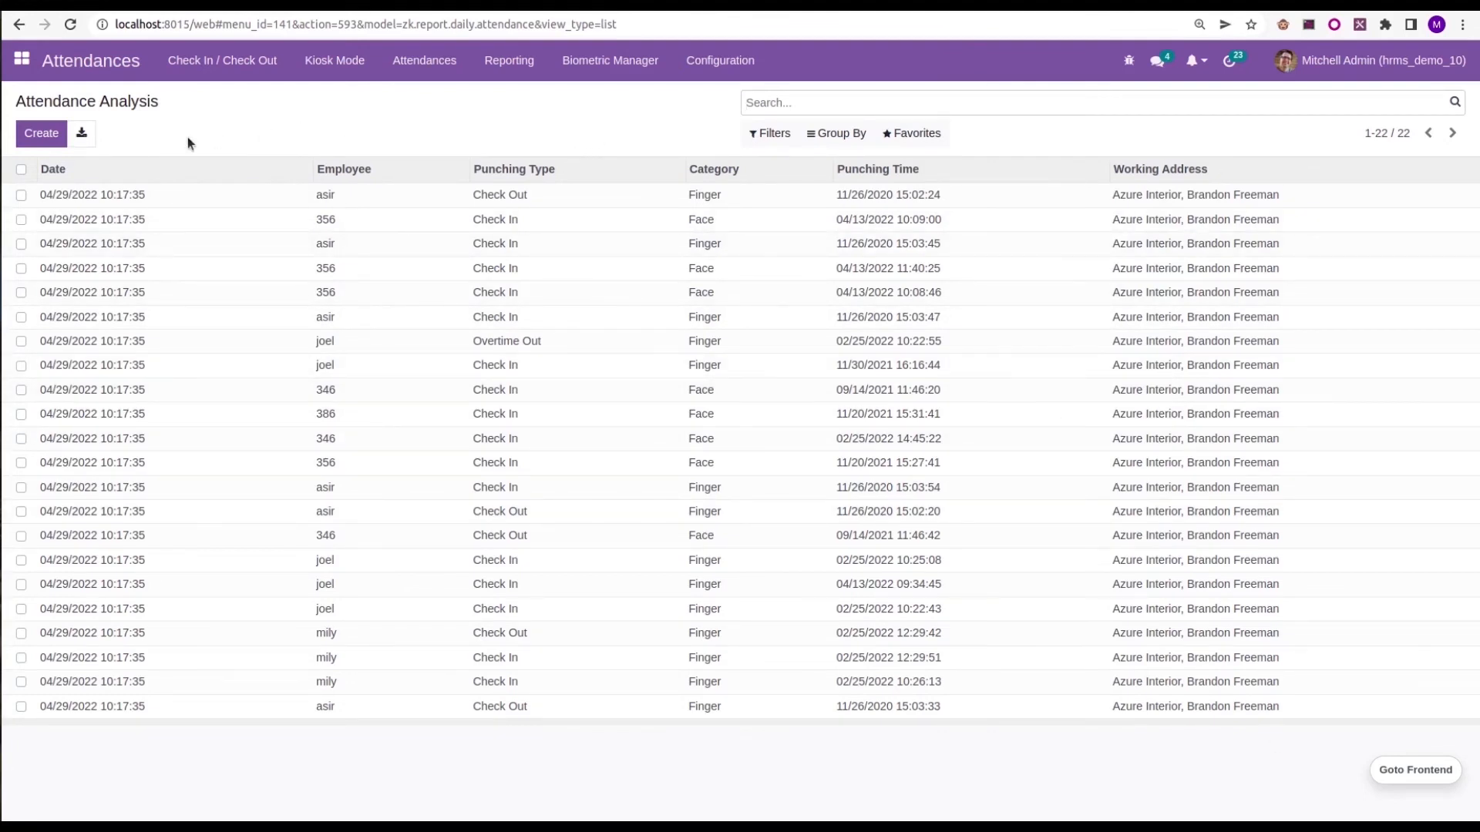
mouse_move(468, 337)
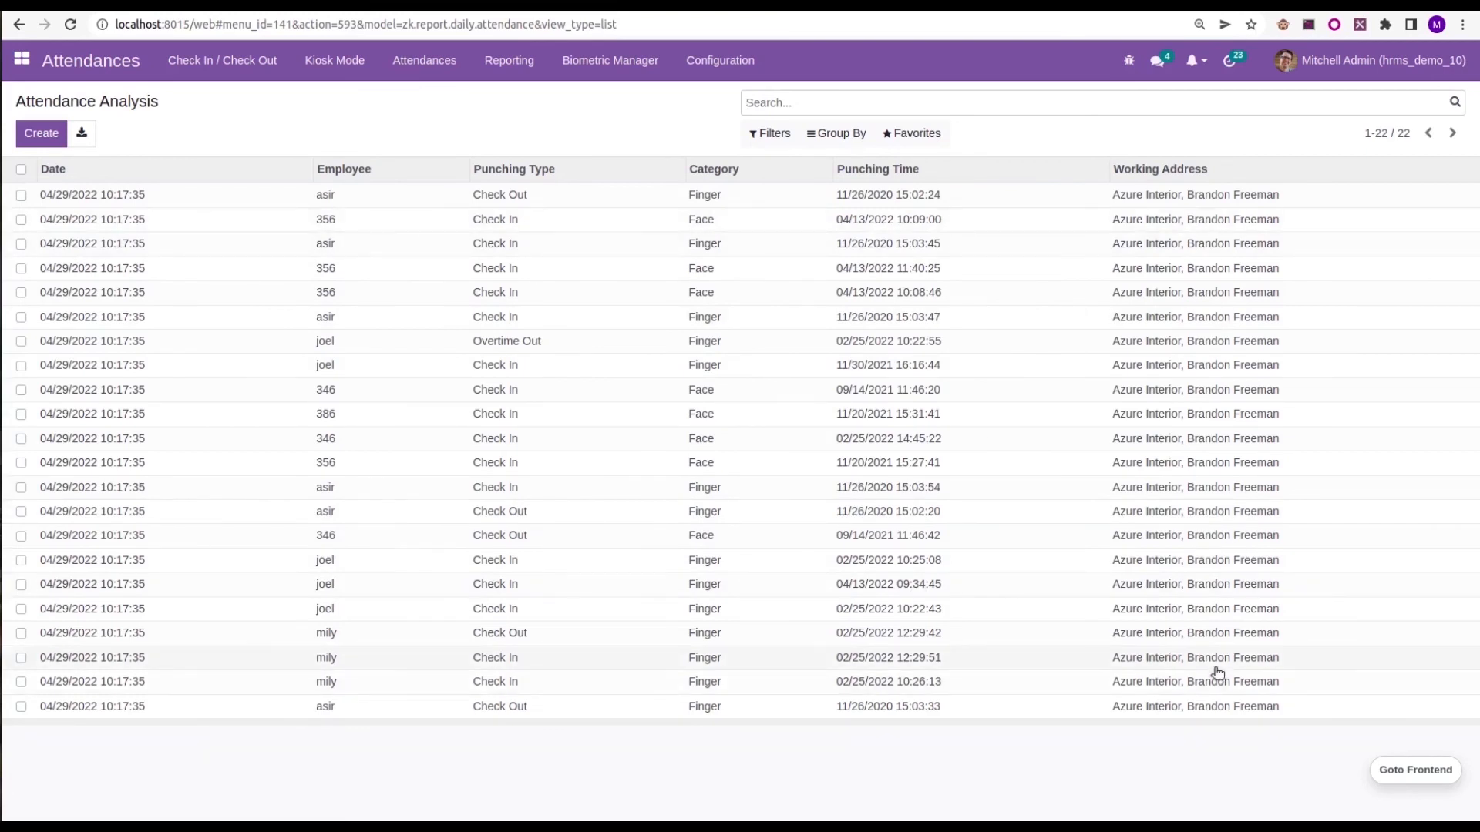
mouse_move(589, 120)
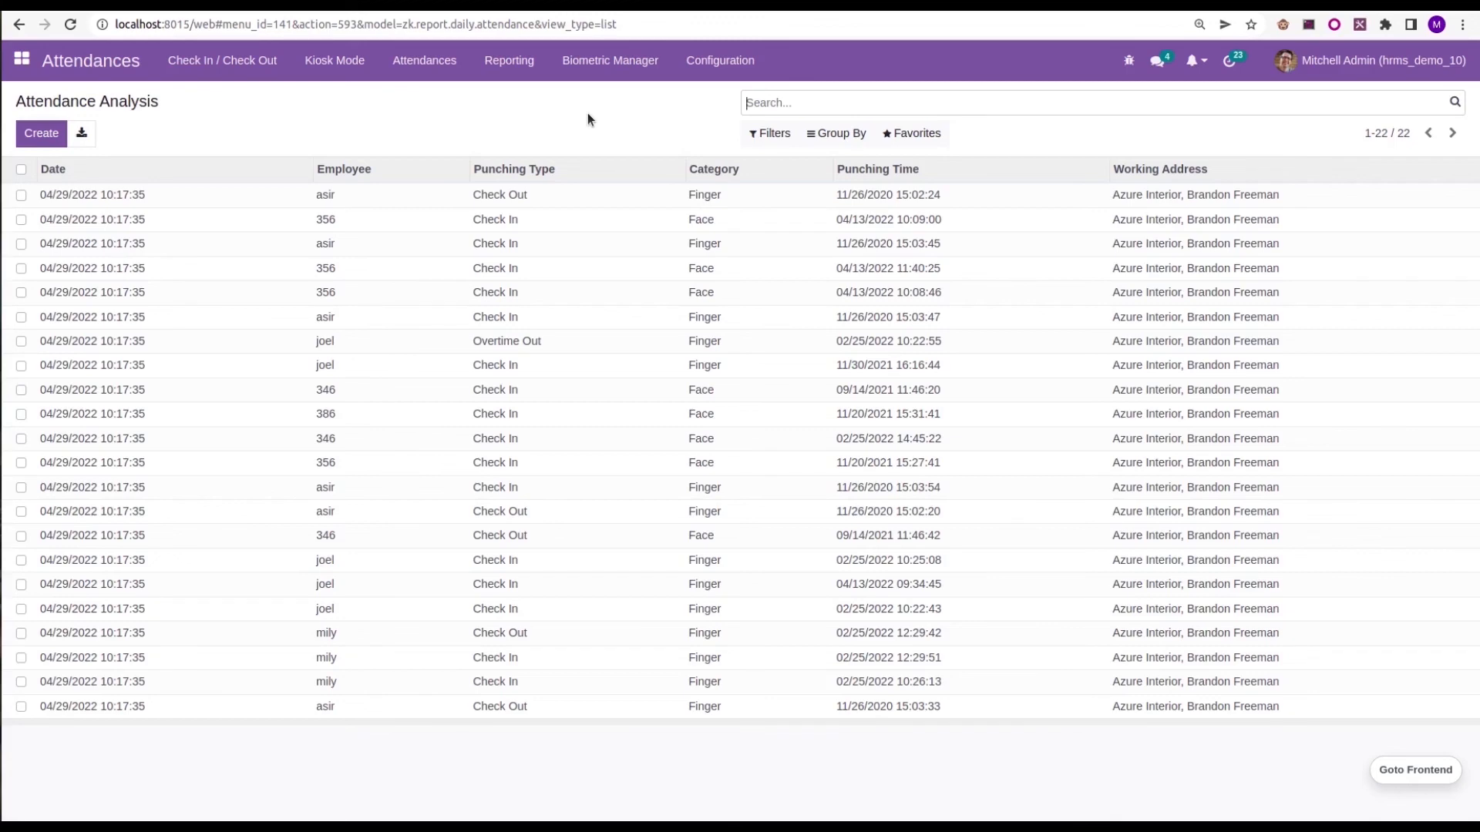
left_click(22, 62)
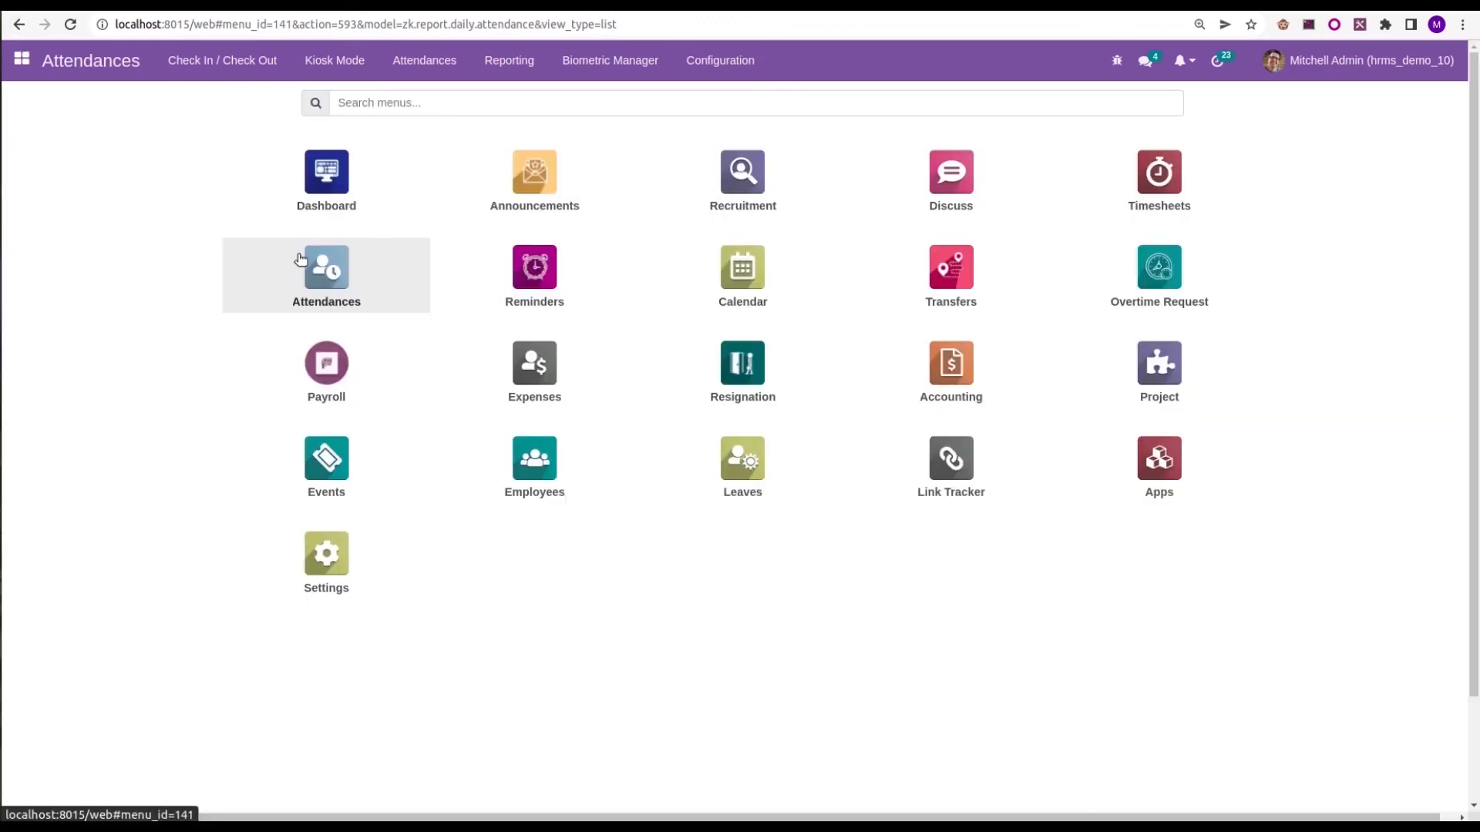